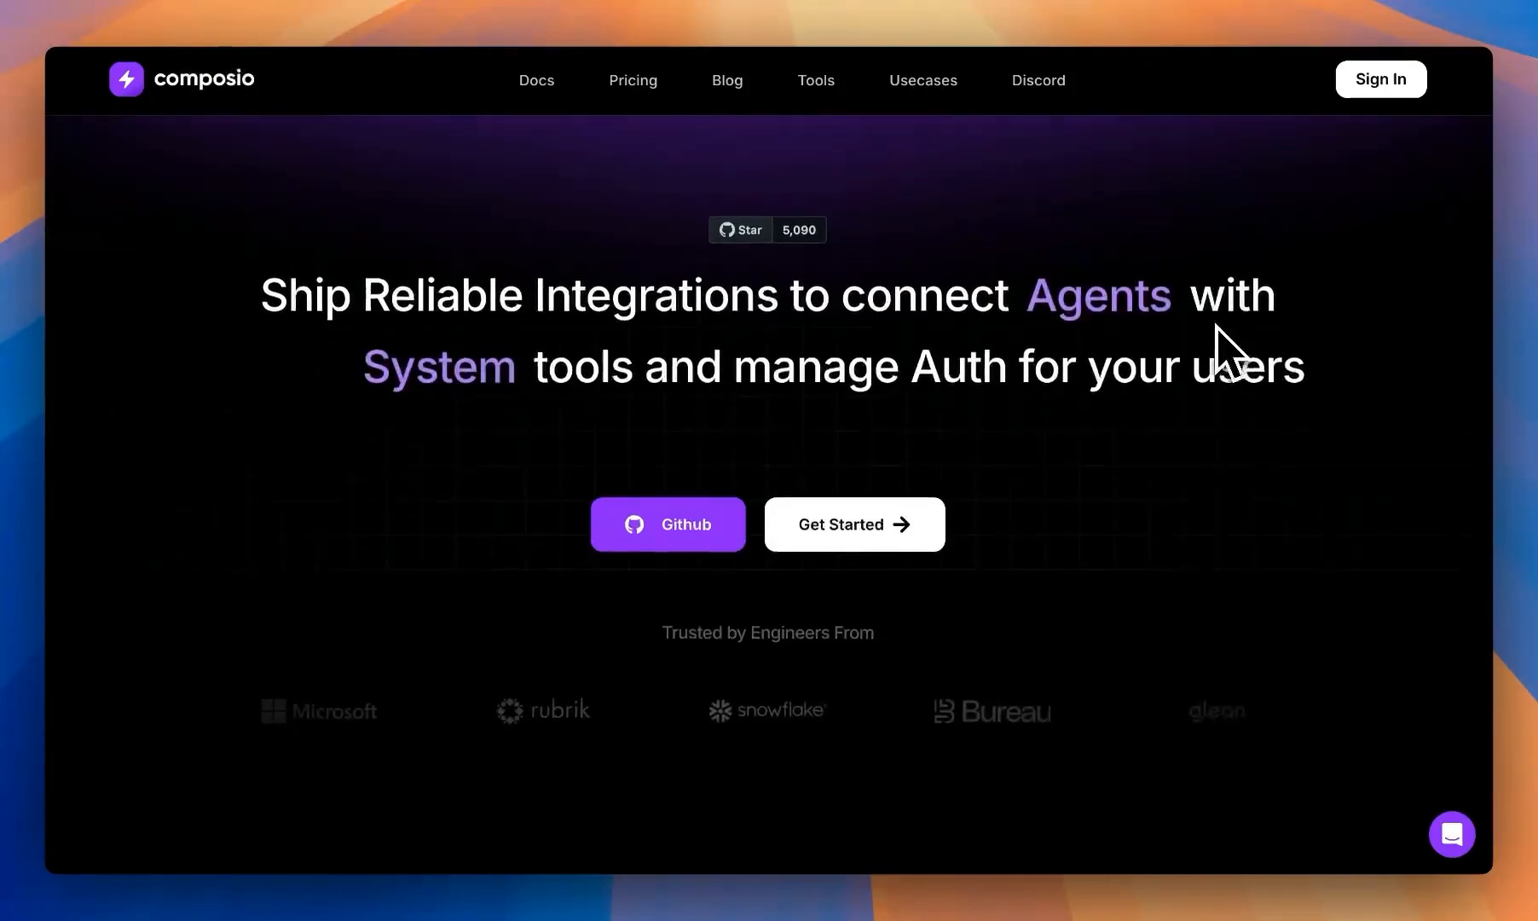
Step: Go to the Tools catalogue from the Composio homepage navigation
{"action": "scroll", "scroll_direction": "down", "scroll_amount": 3}
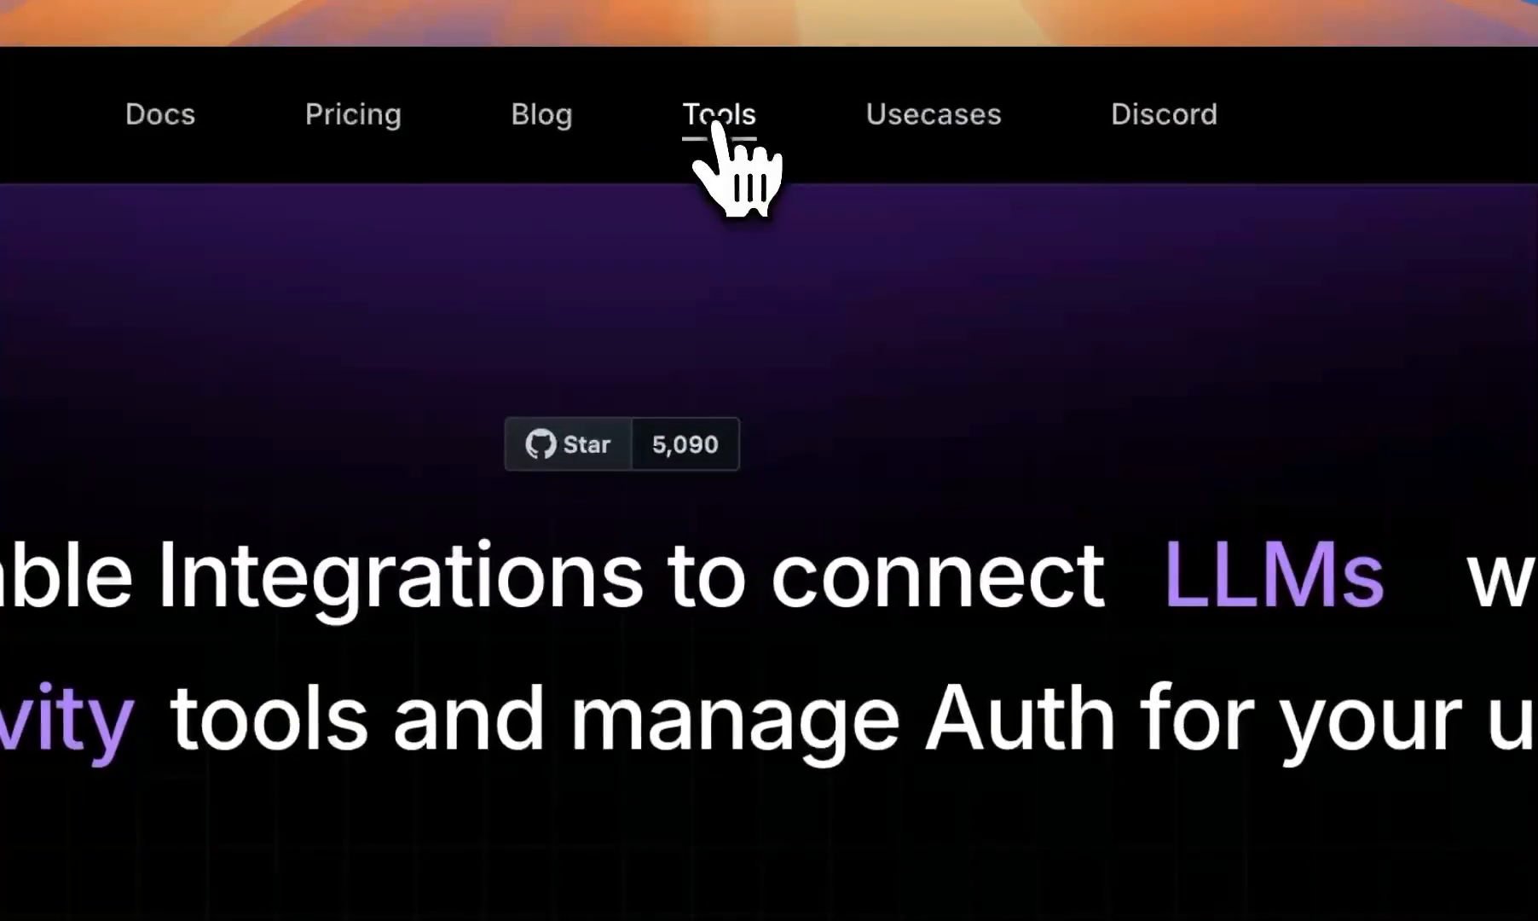
{"action": "left_click", "coordinate": [718, 114]}
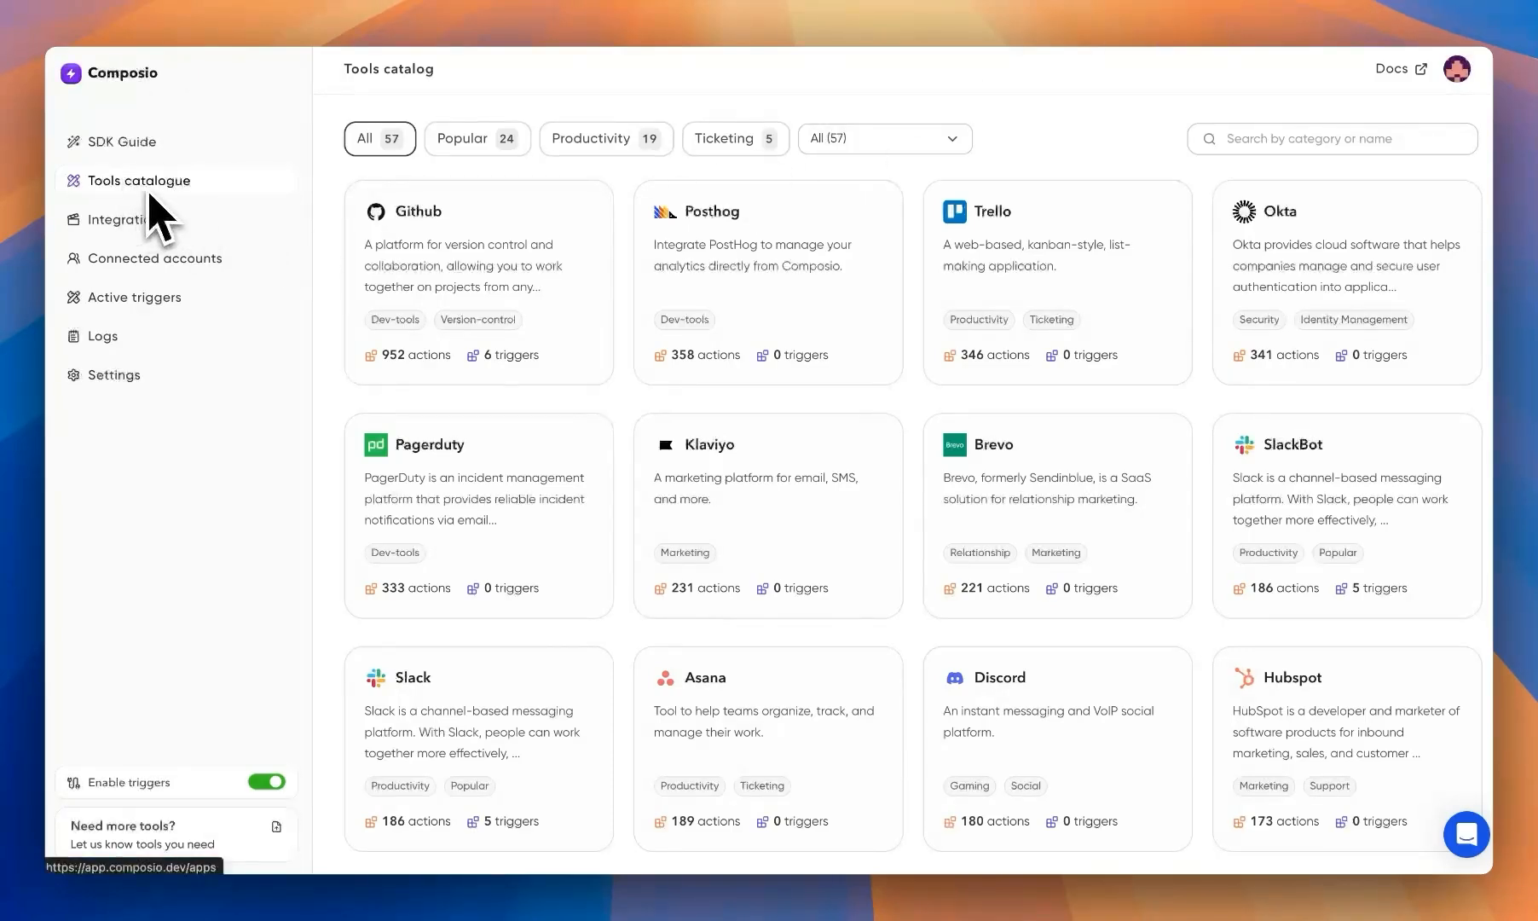
Step: Search the catalogue for 'gmail' and view the Gmail app's actions and triggers table
{"action": "scroll", "scroll_direction": "down", "scroll_amount": 3}
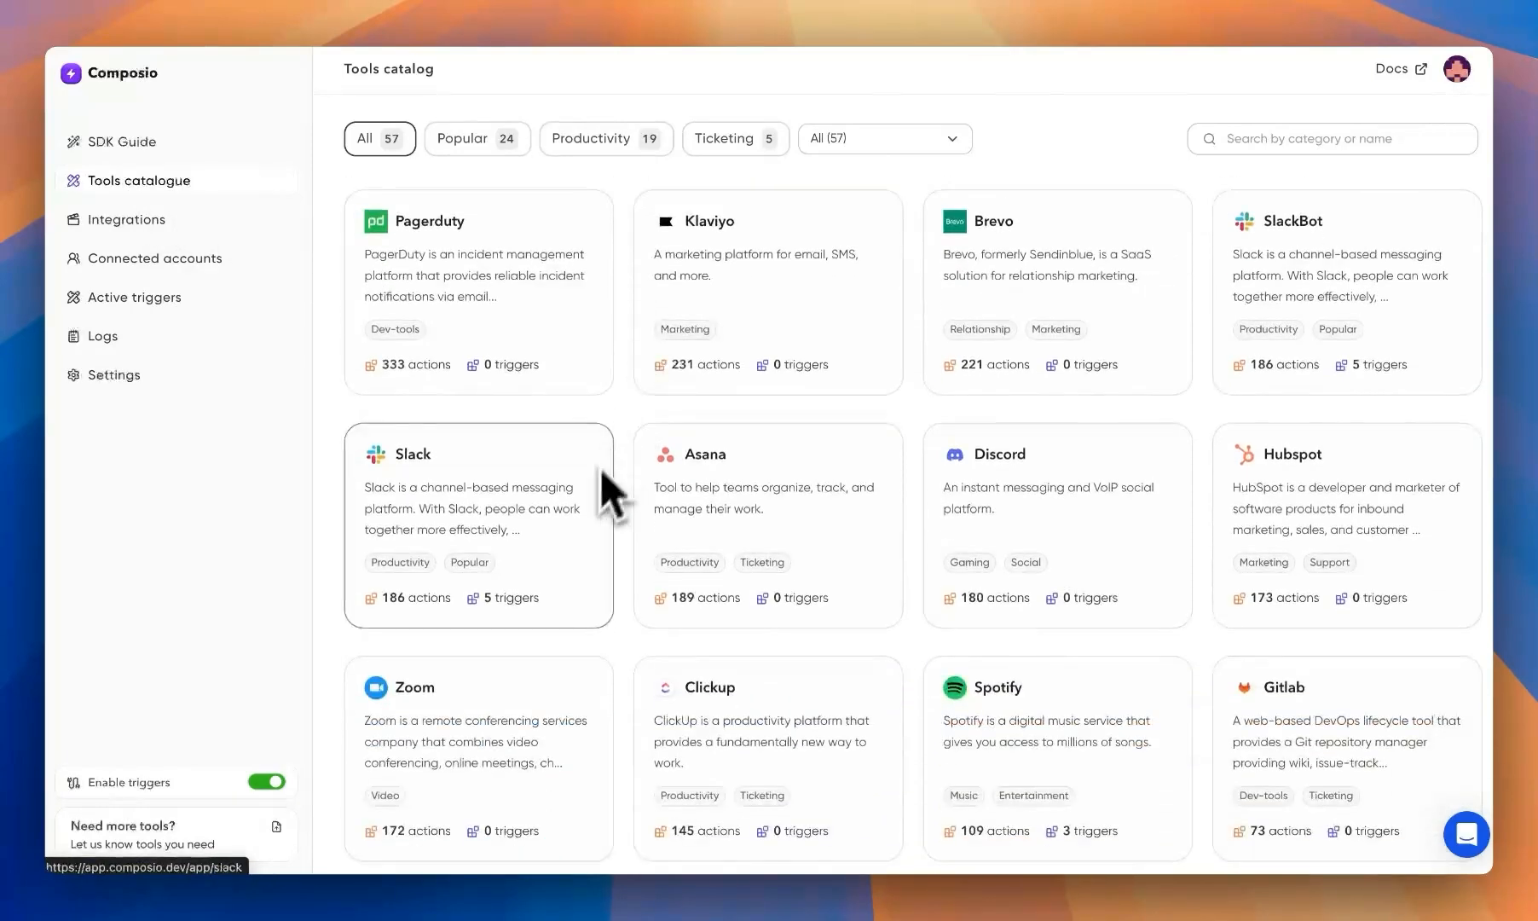
{"action": "type", "text": "gmail"}
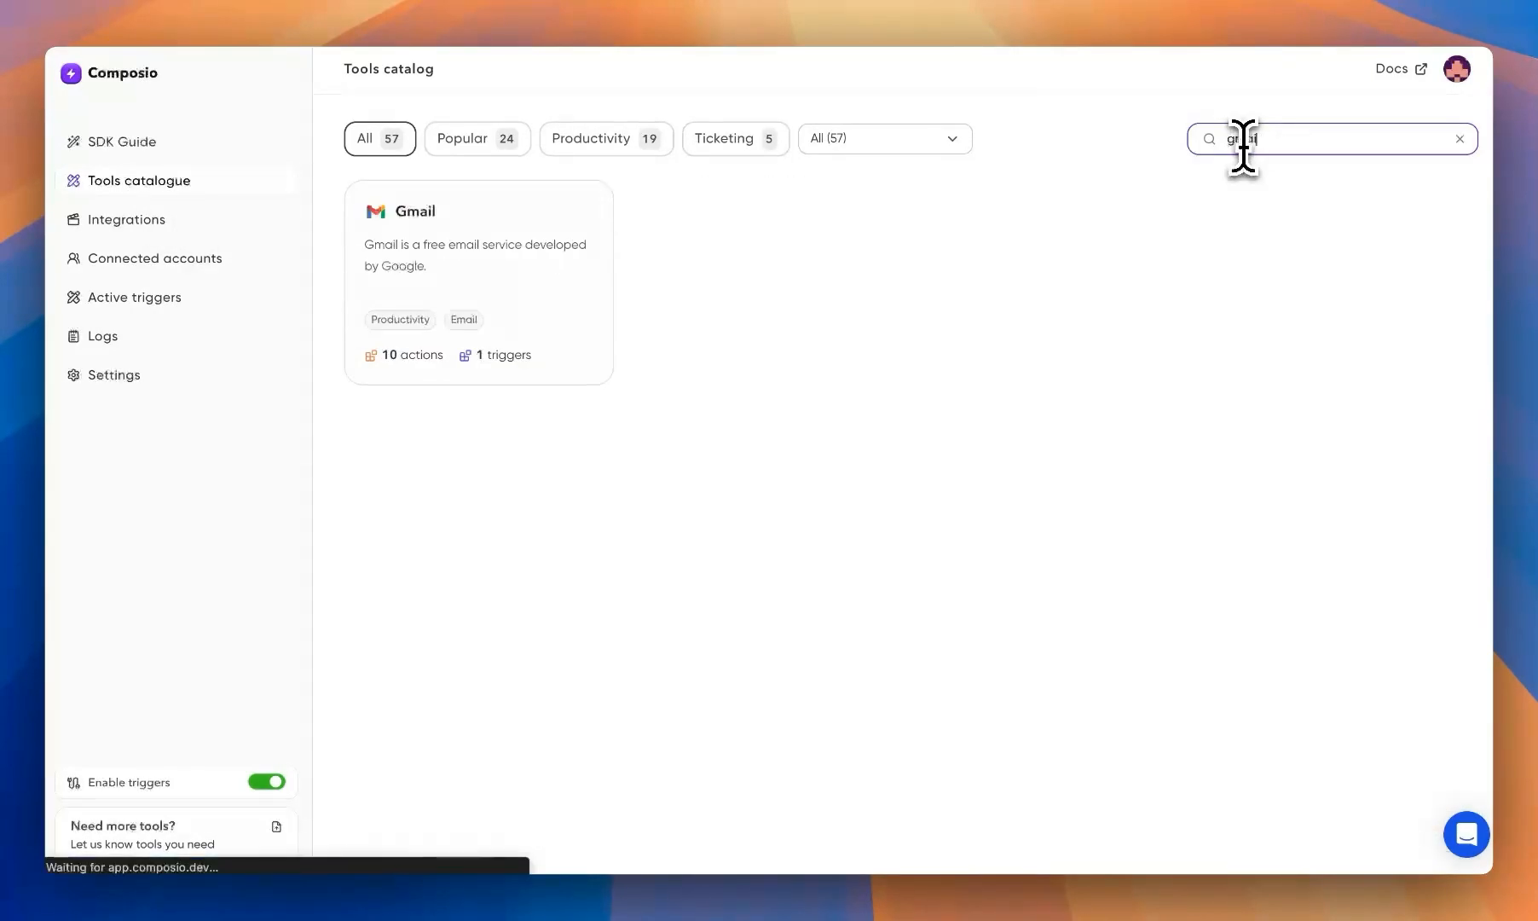
{"action": "left_click", "coordinate": [477, 283]}
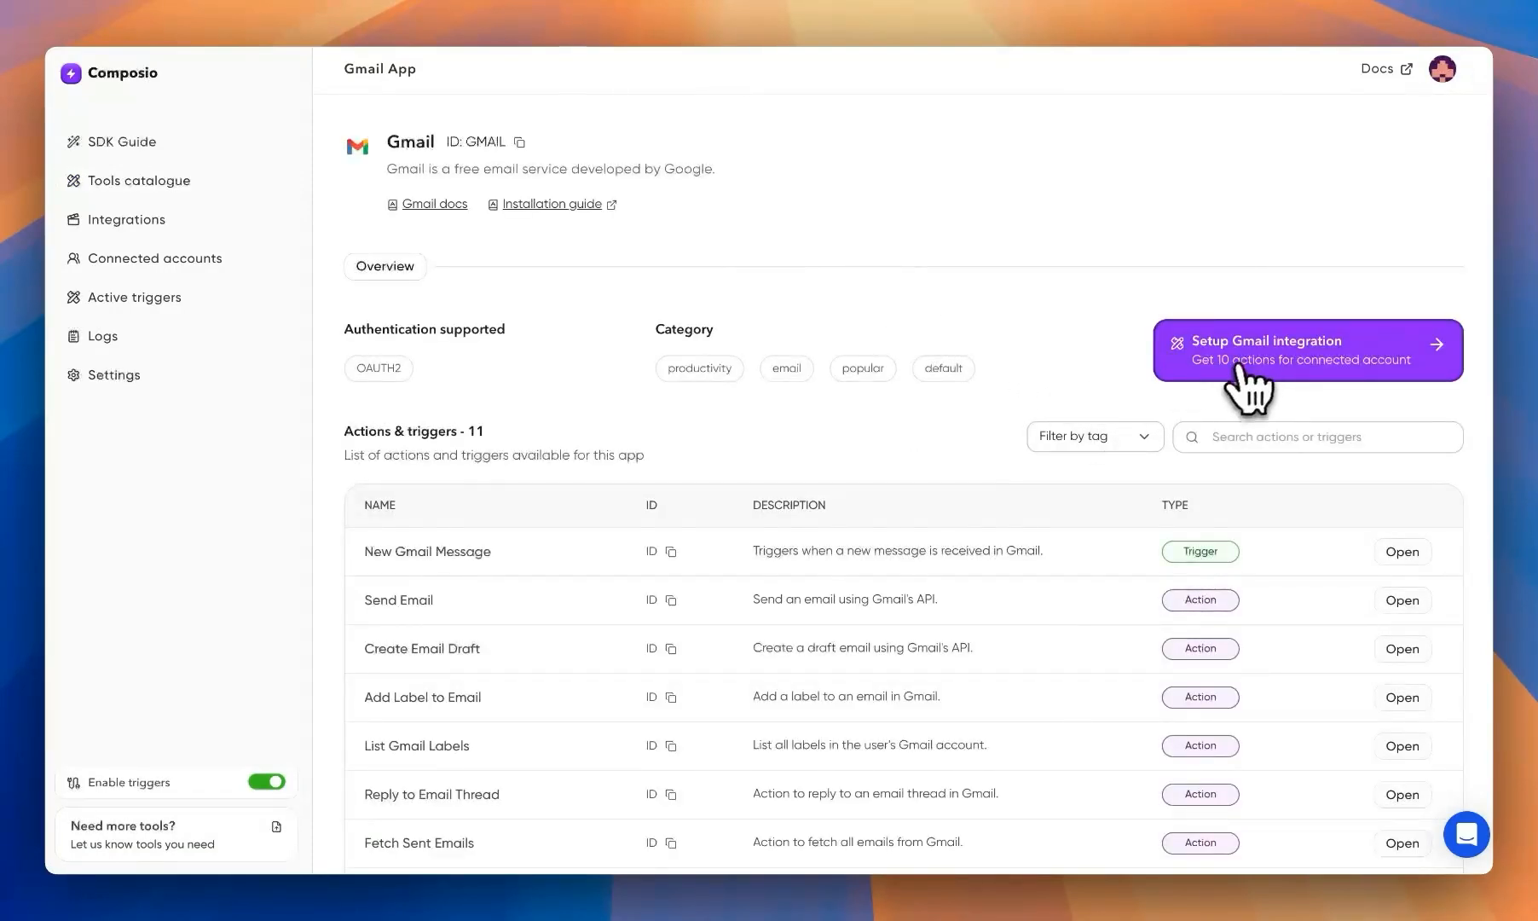
{"action": "mouse_move", "coordinate": [1057, 374]}
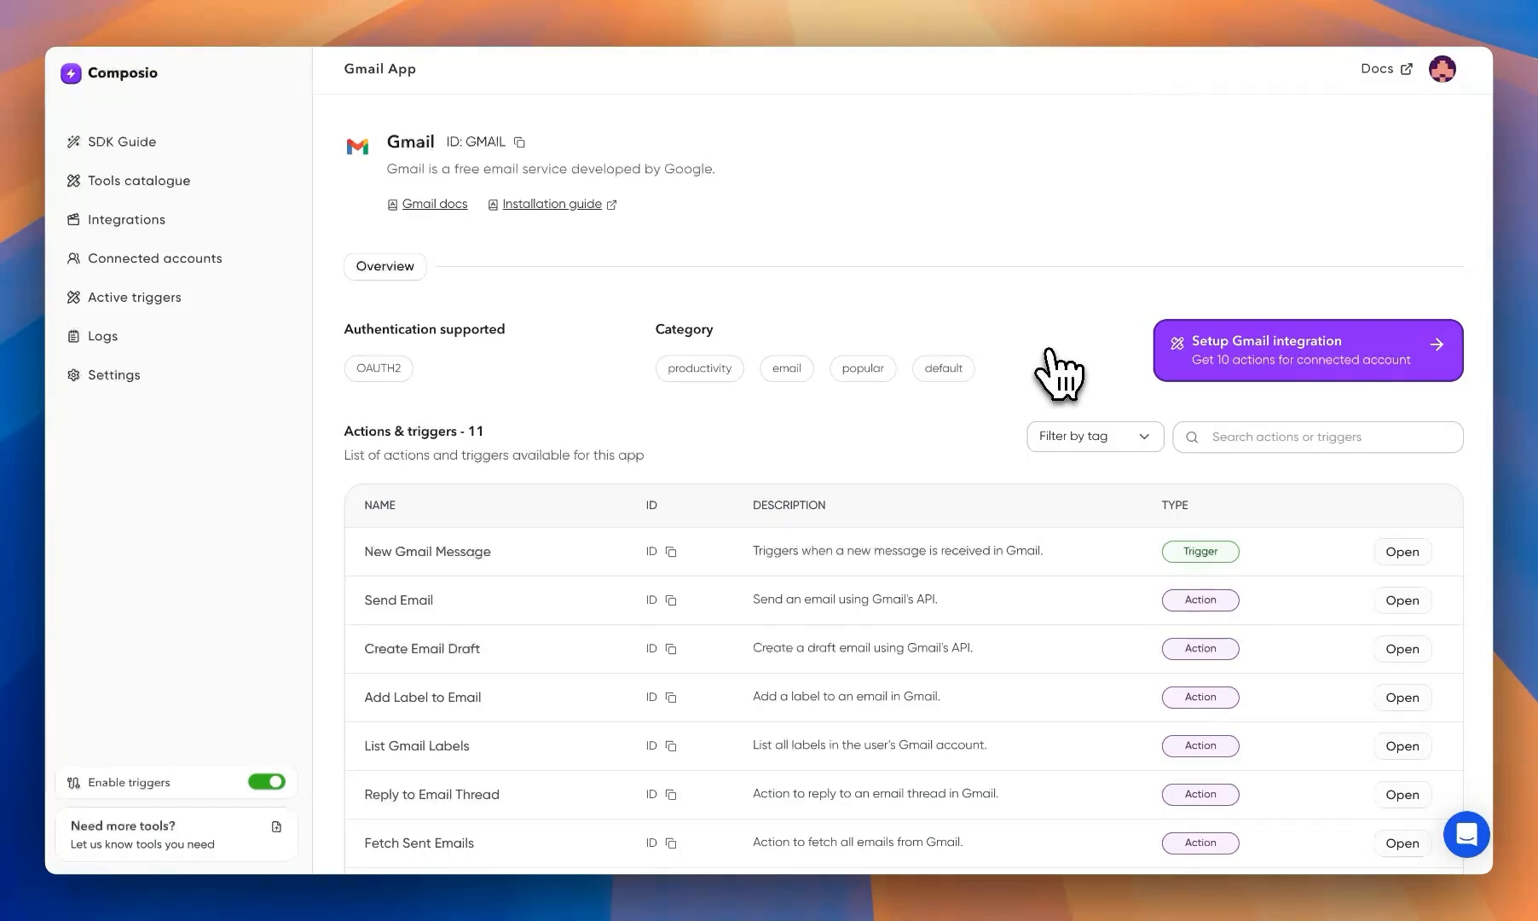
{"action": "scroll", "scroll_direction": "down", "scroll_amount": 3}
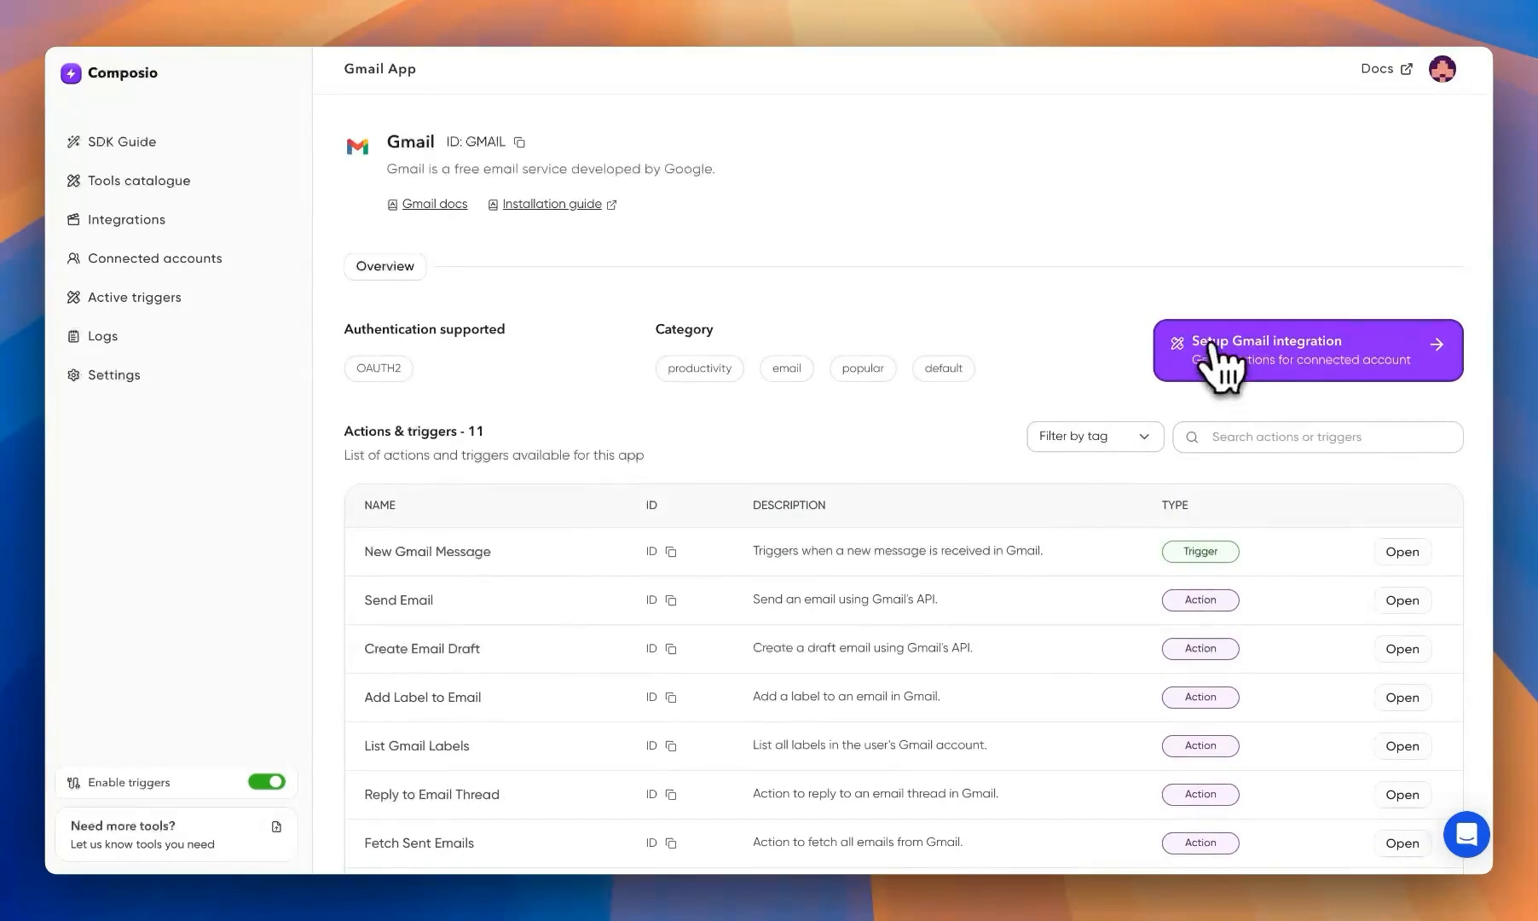
{"action": "scroll", "scroll_direction": "down", "scroll_amount": 3}
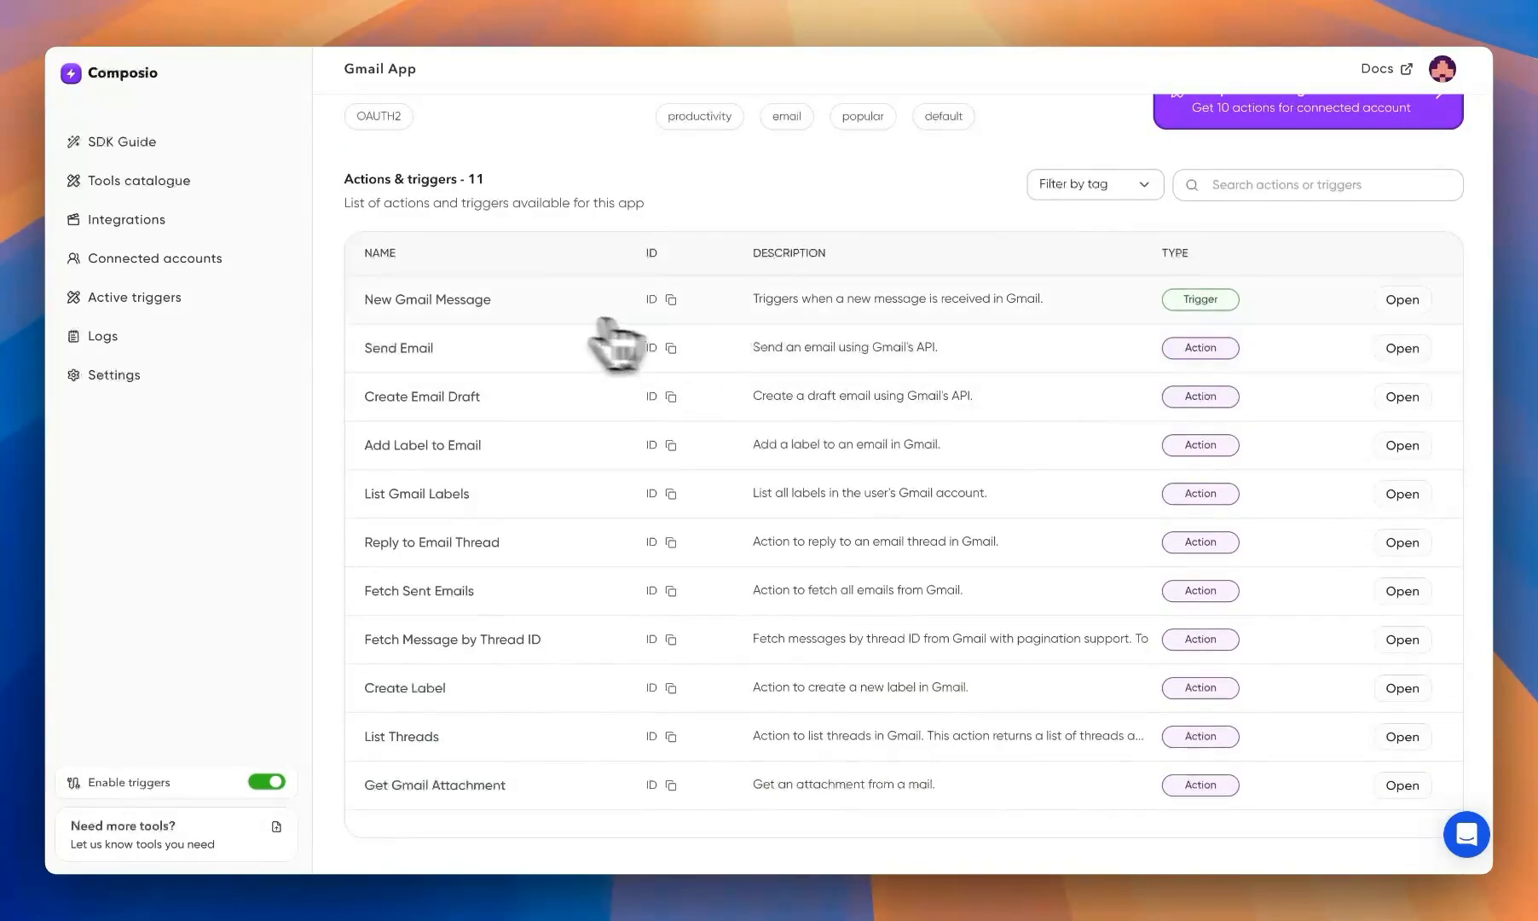
{"action": "mouse_move", "coordinate": [474, 460]}
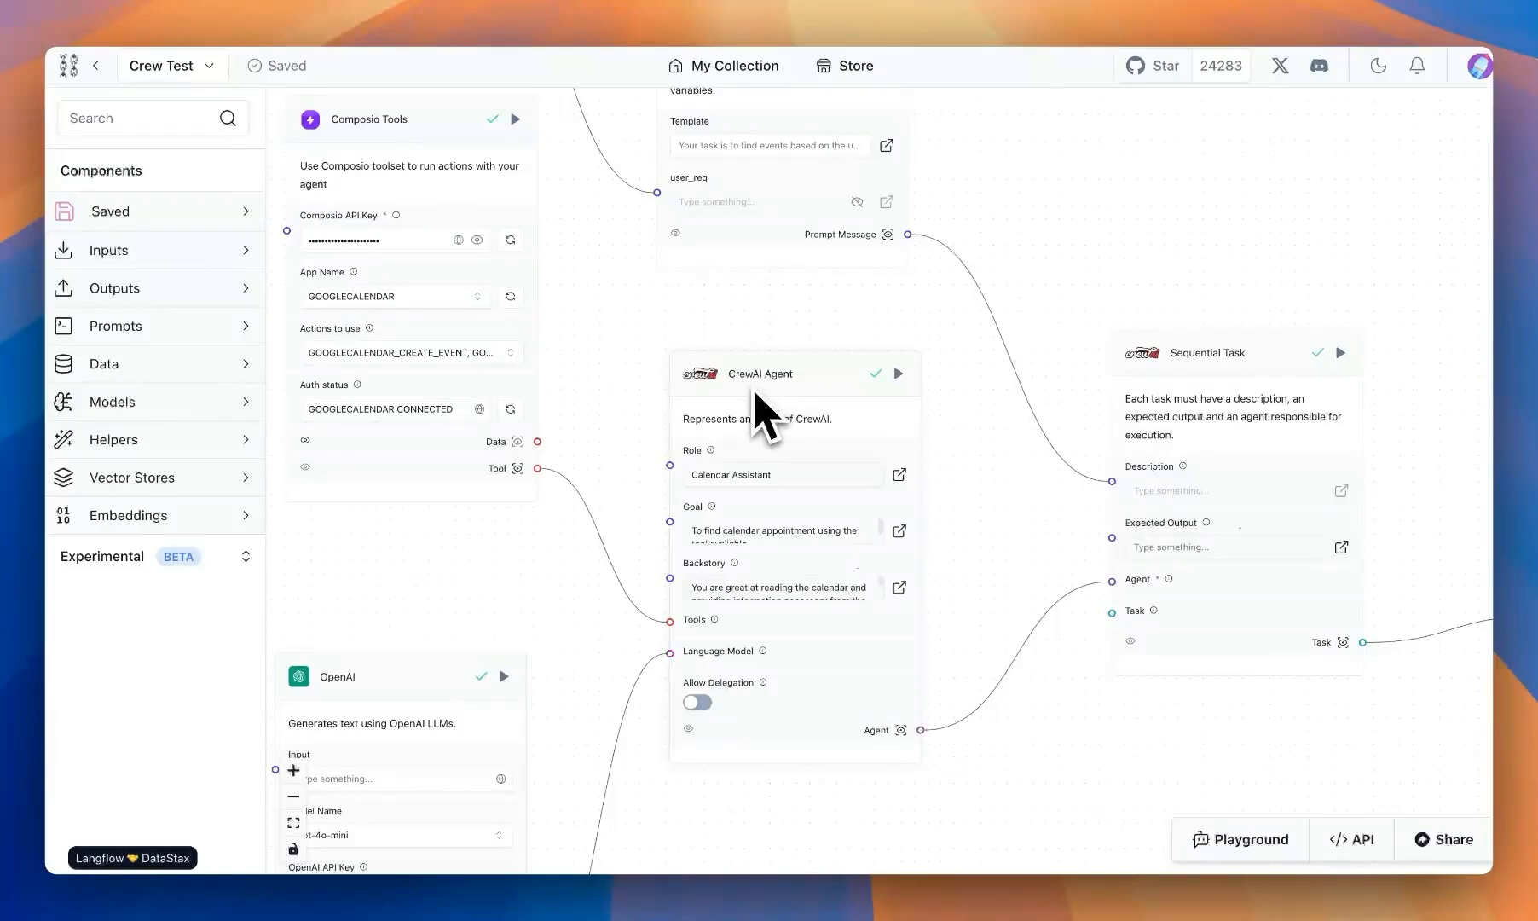
{"action": "mouse_move", "coordinate": [732, 387]}
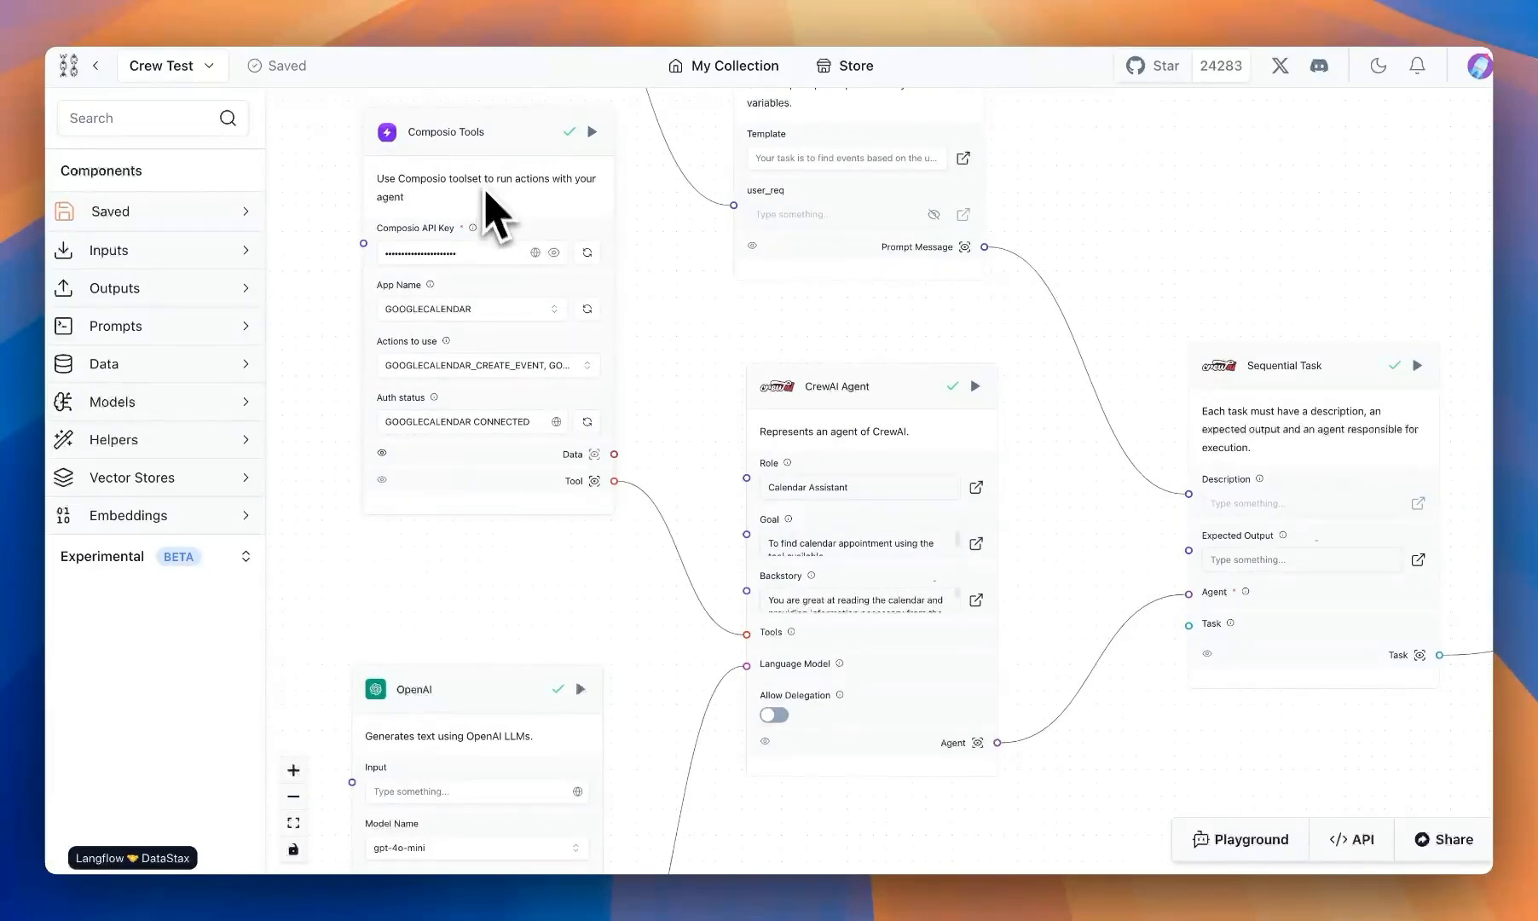
{"action": "mouse_move", "coordinate": [655, 395]}
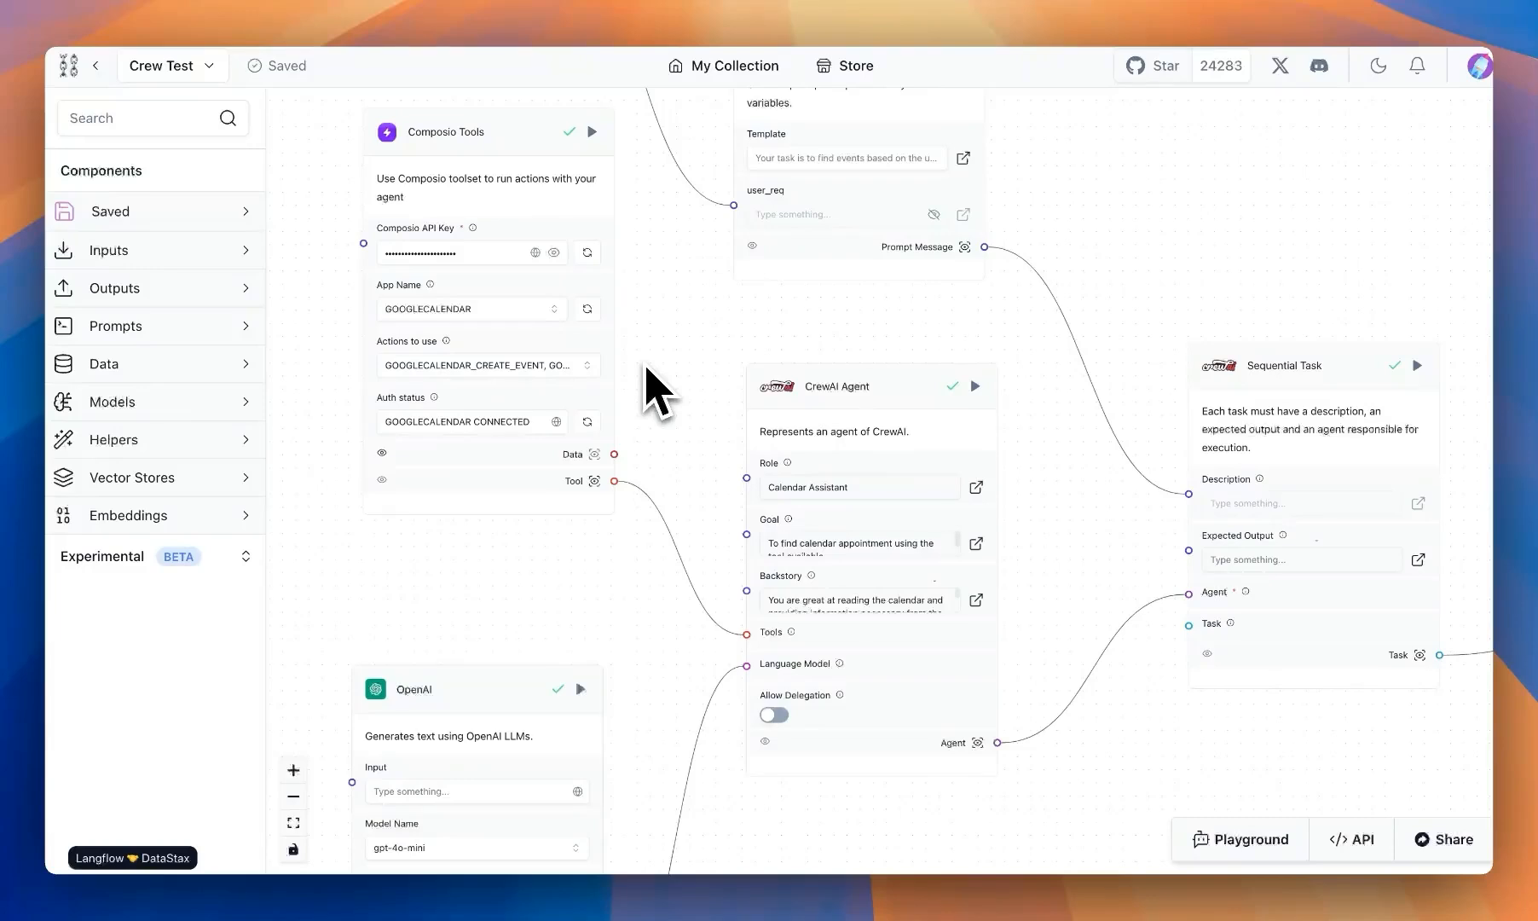
Step: Pan the Crew Test flow to reveal the Sequential Task, Sequential Crew and Chat Output nodes
{"action": "left_click_drag", "start_coordinate": [657, 392], "coordinate": [621, 263]}
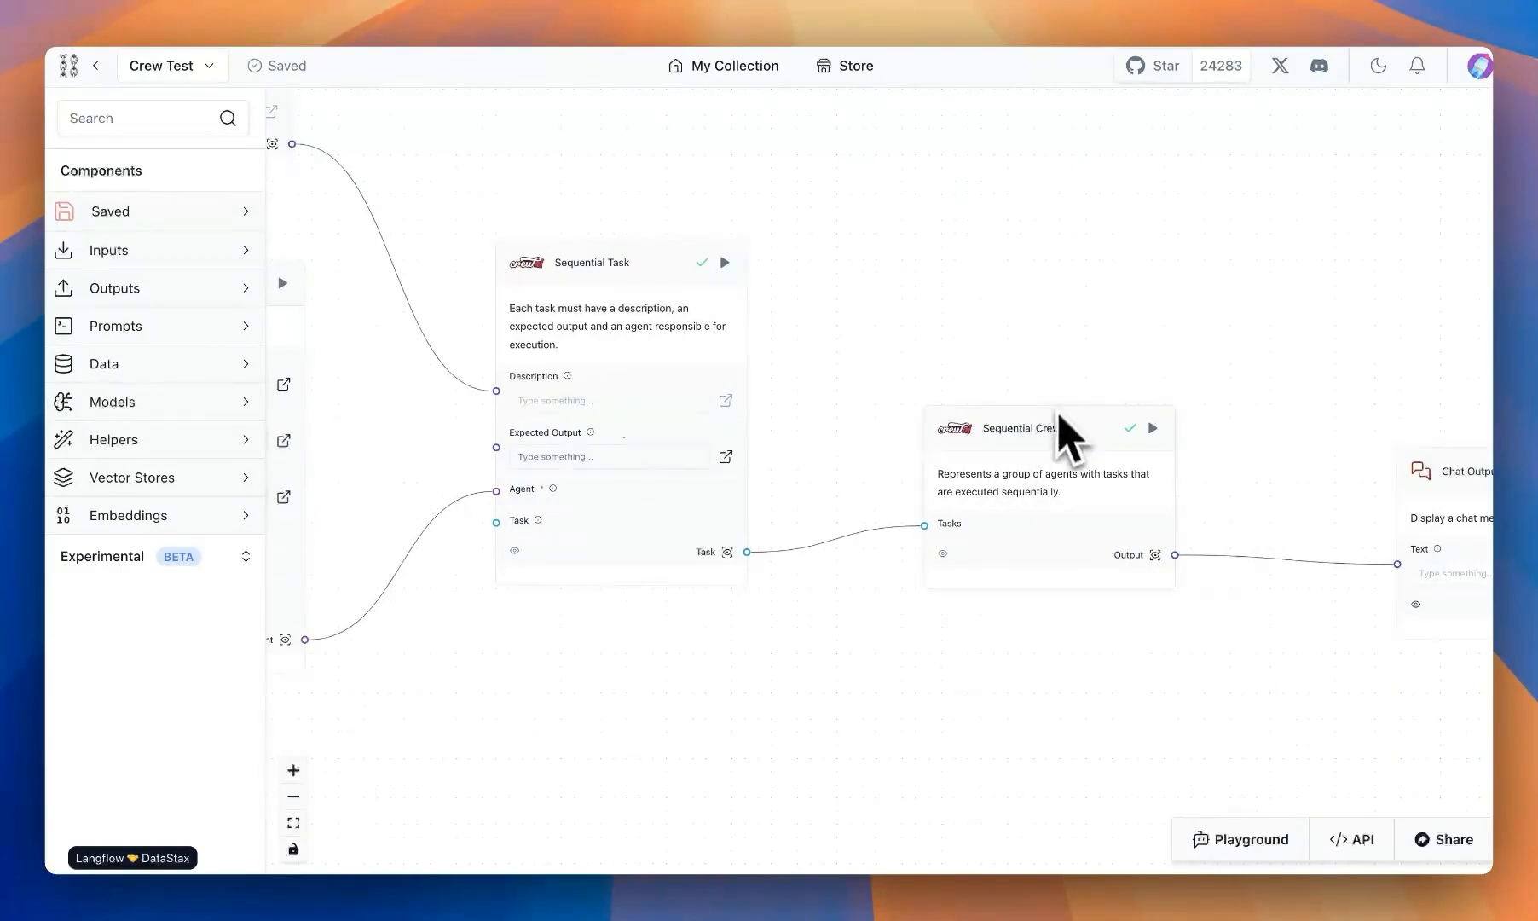
{"action": "mouse_move", "coordinate": [967, 412]}
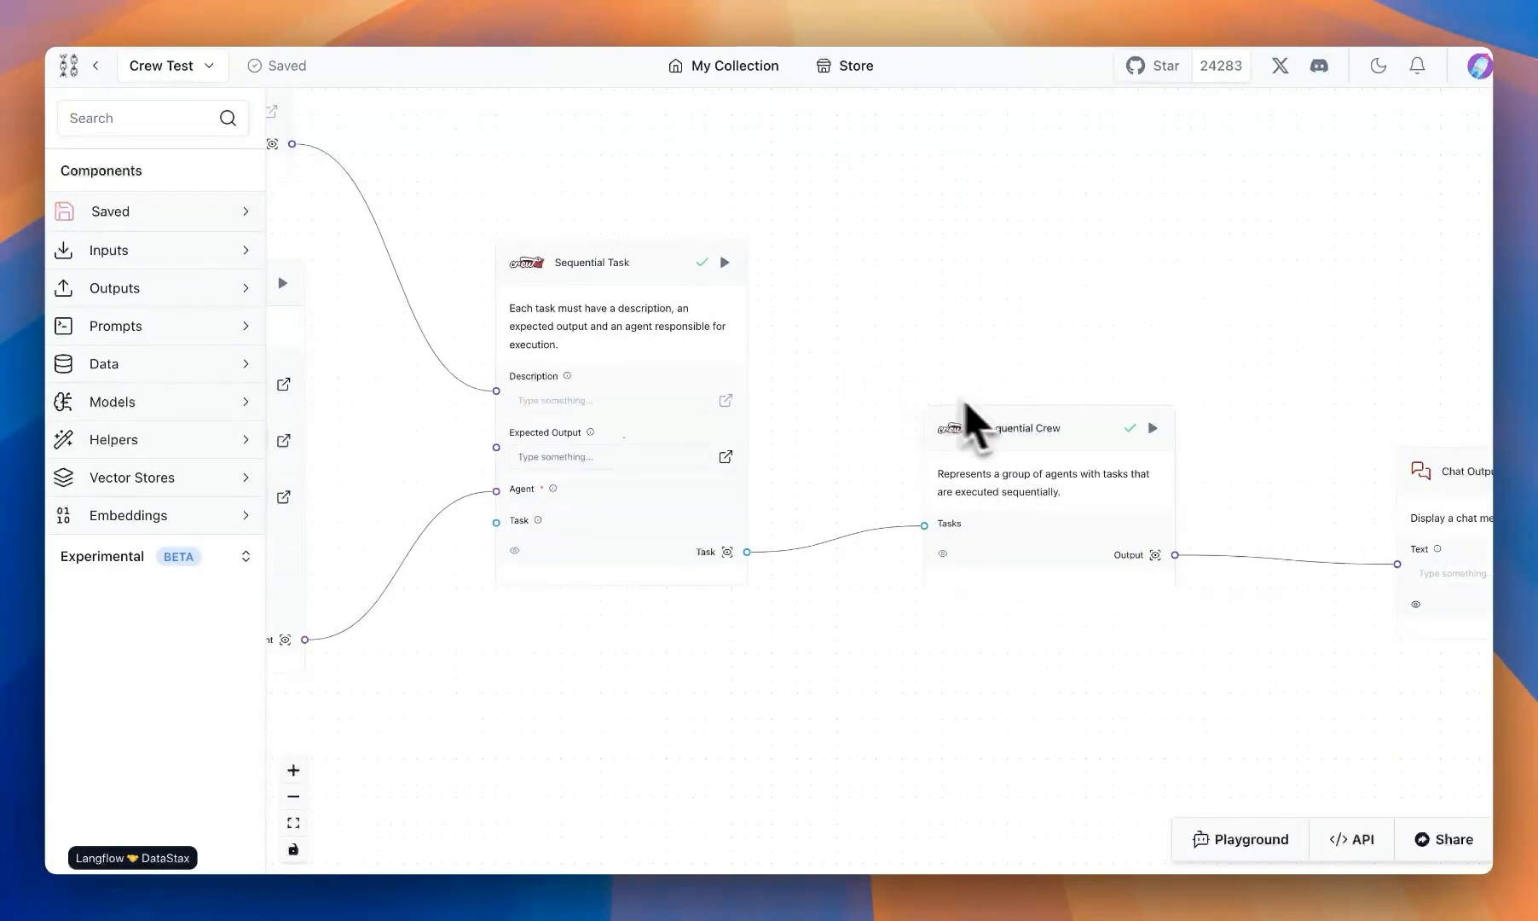
{"action": "mouse_move", "coordinate": [1030, 455]}
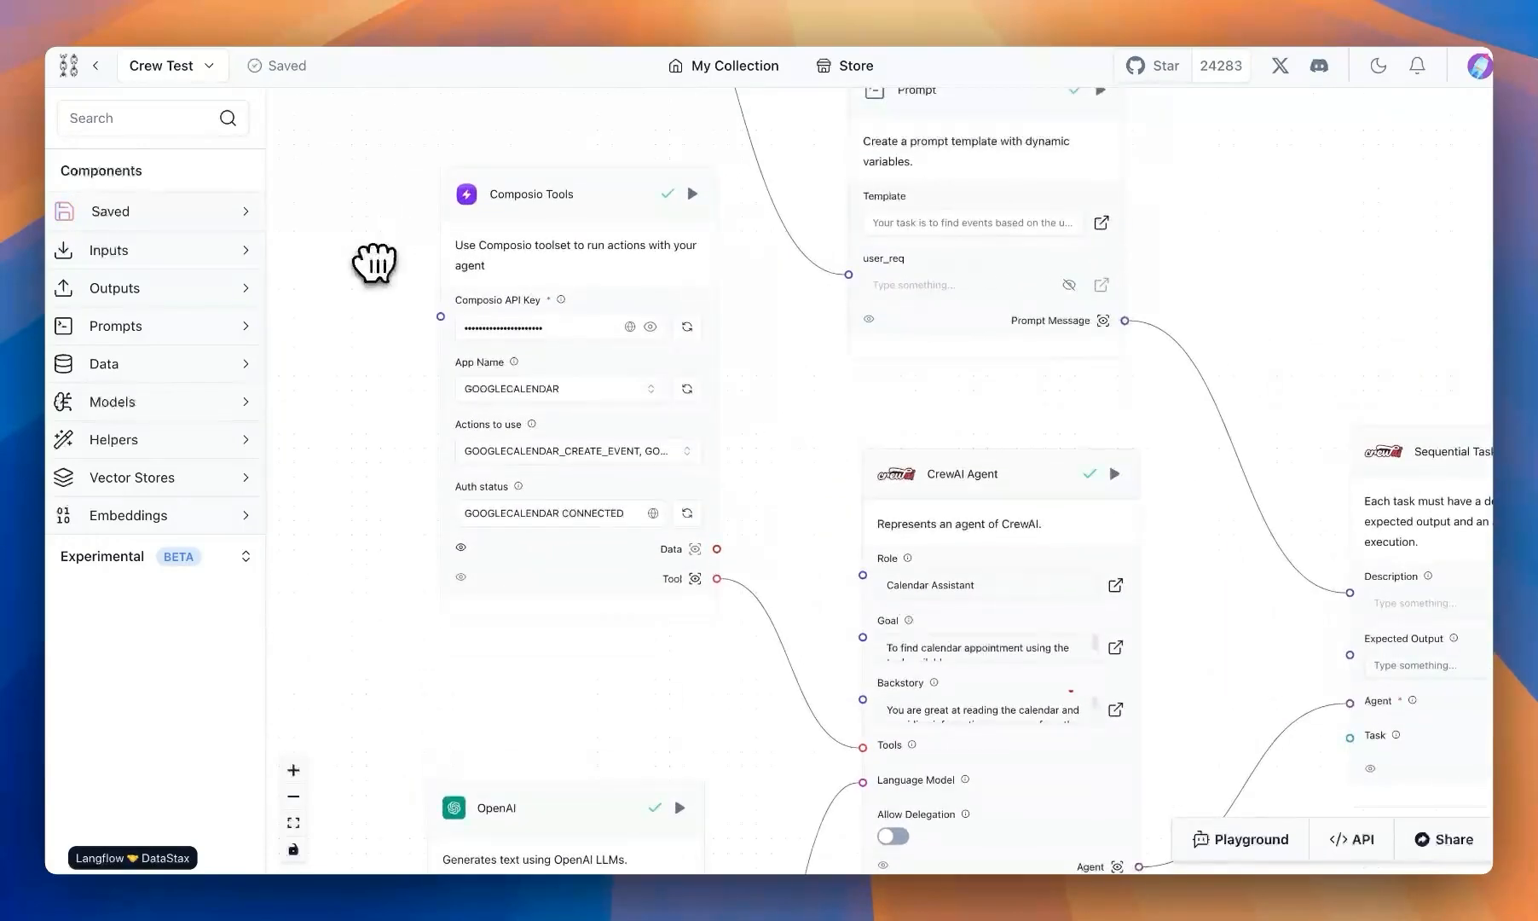
{"action": "mouse_move", "coordinate": [575, 358]}
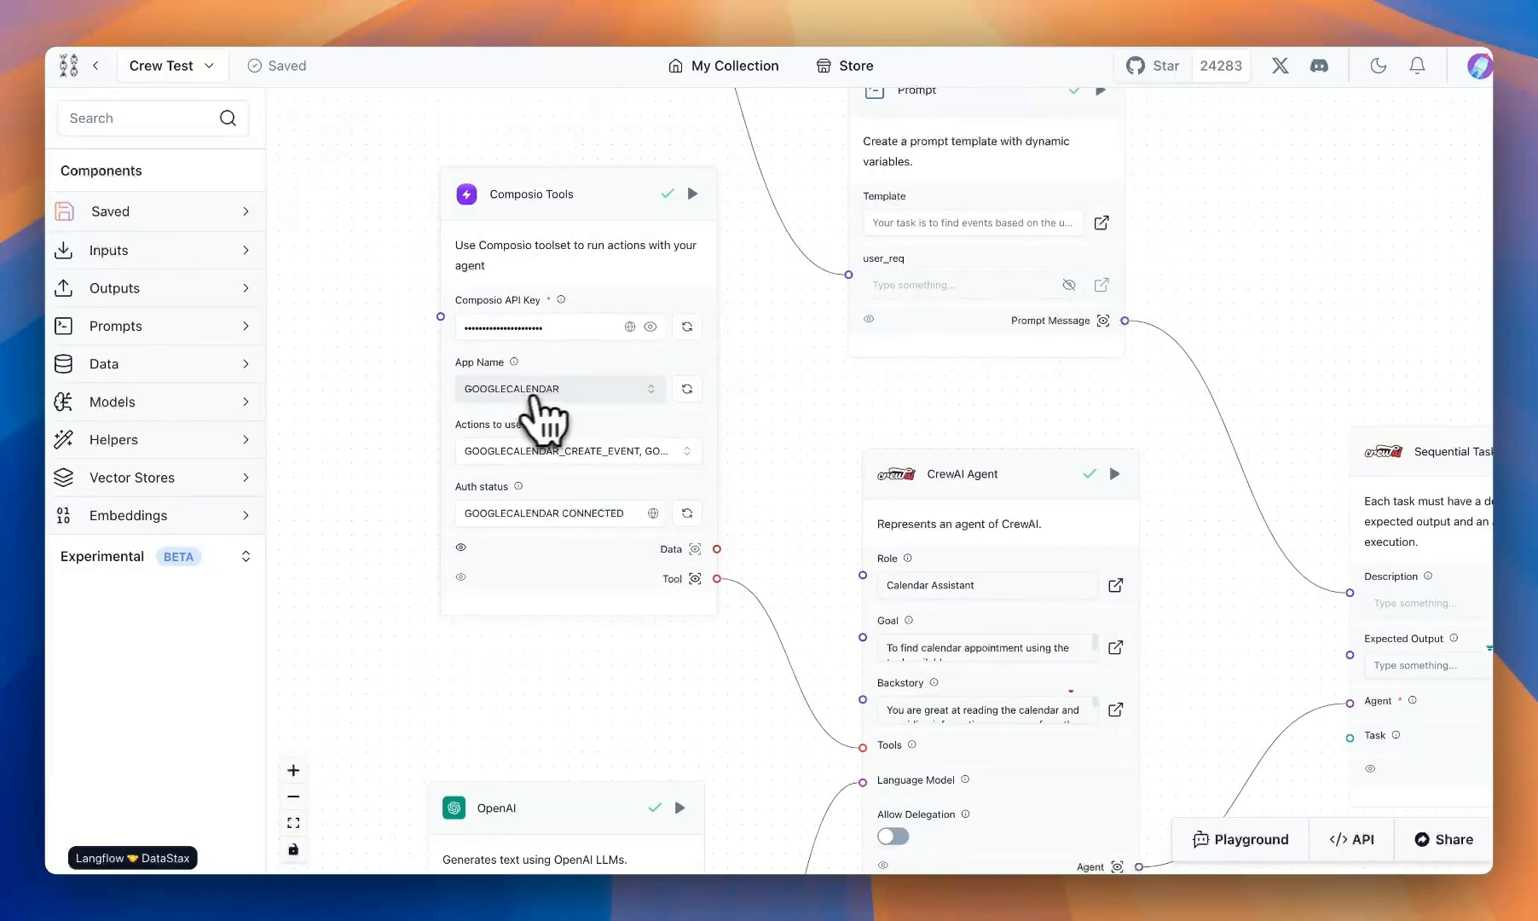
{"action": "left_click", "coordinate": [576, 450]}
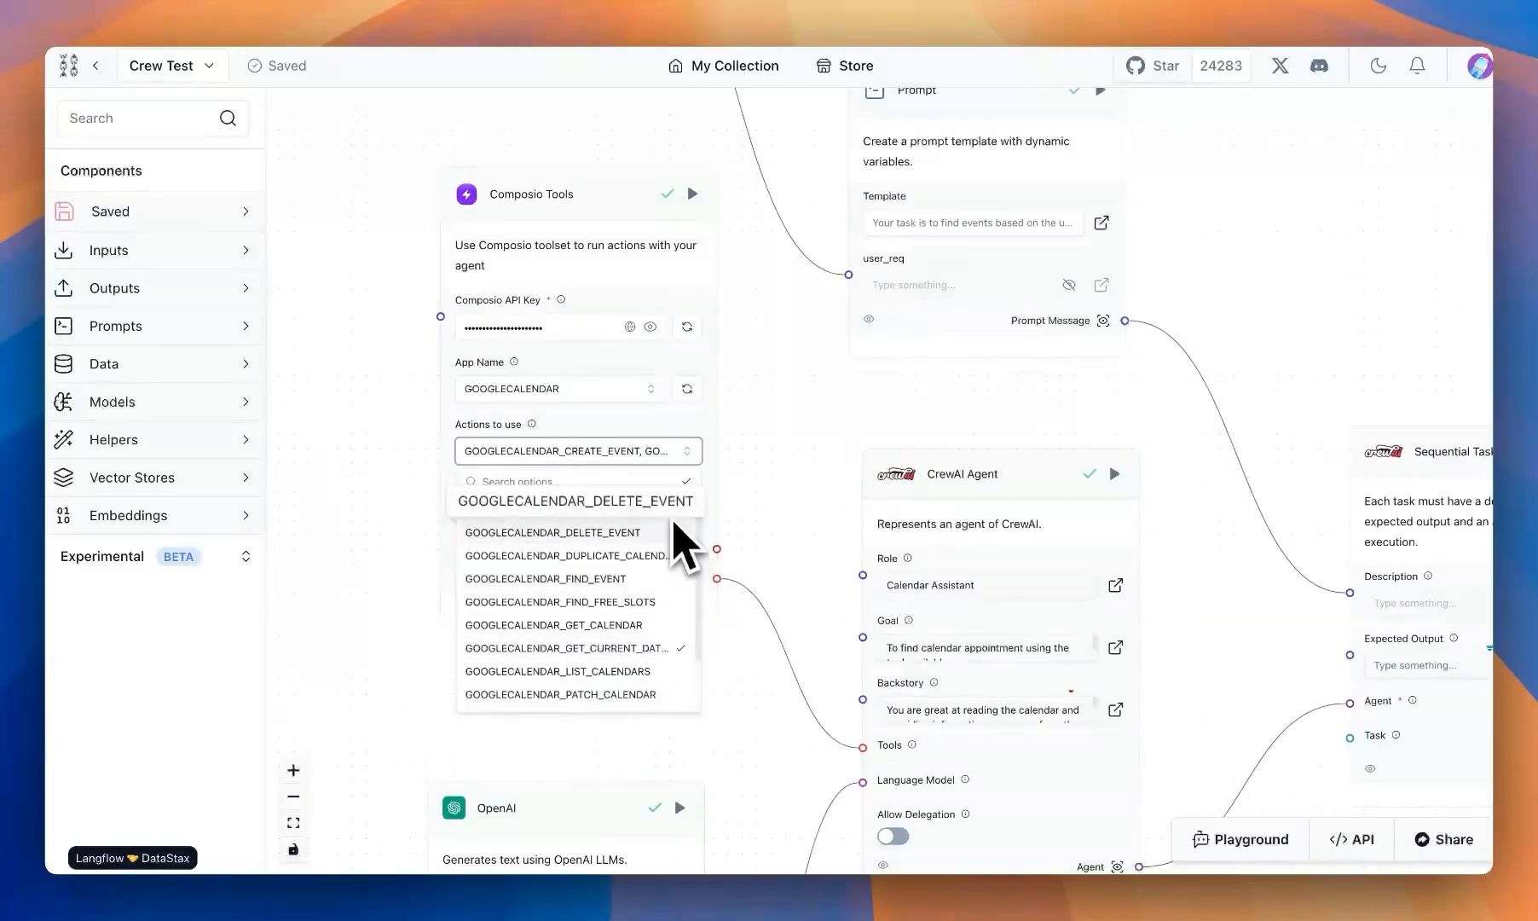
{"action": "mouse_move", "coordinate": [553, 508]}
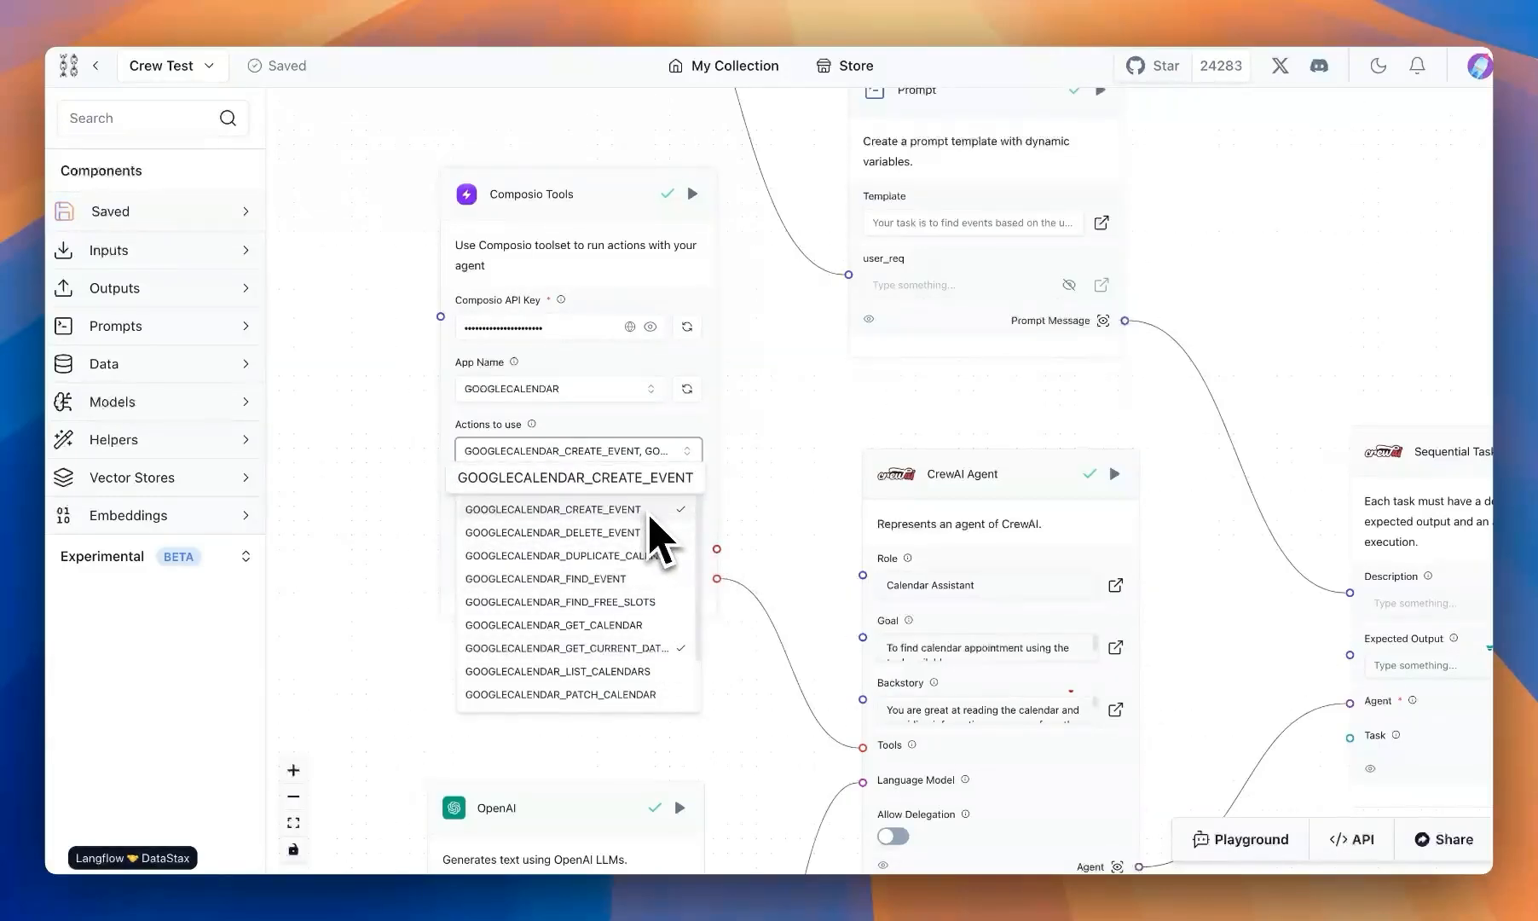
{"action": "scroll", "scroll_direction": "down", "scroll_amount": 3}
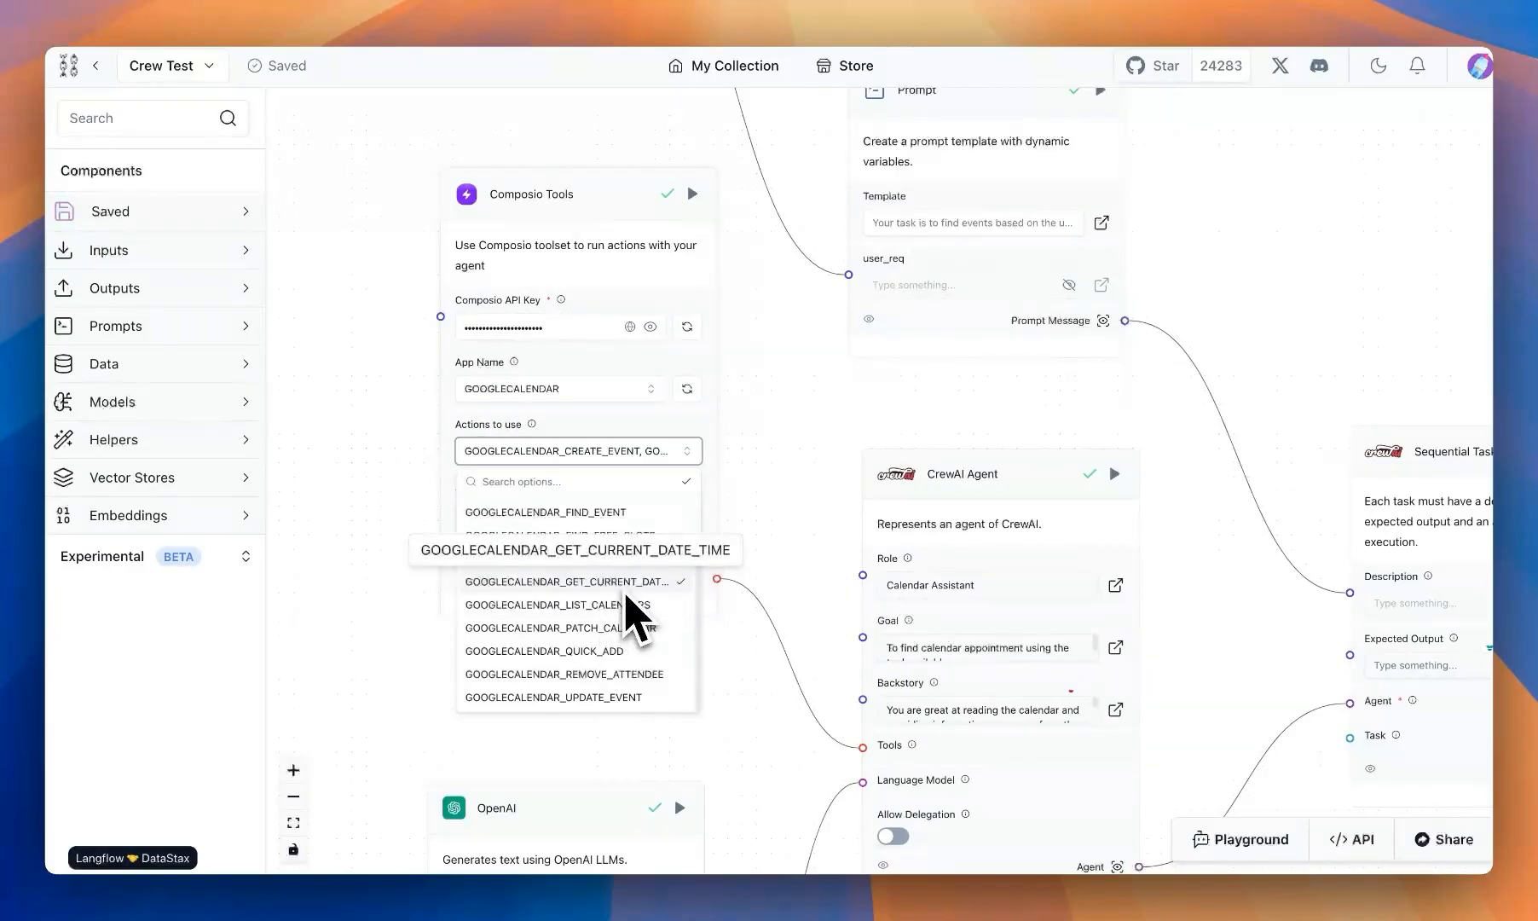
{"action": "mouse_move", "coordinate": [654, 612]}
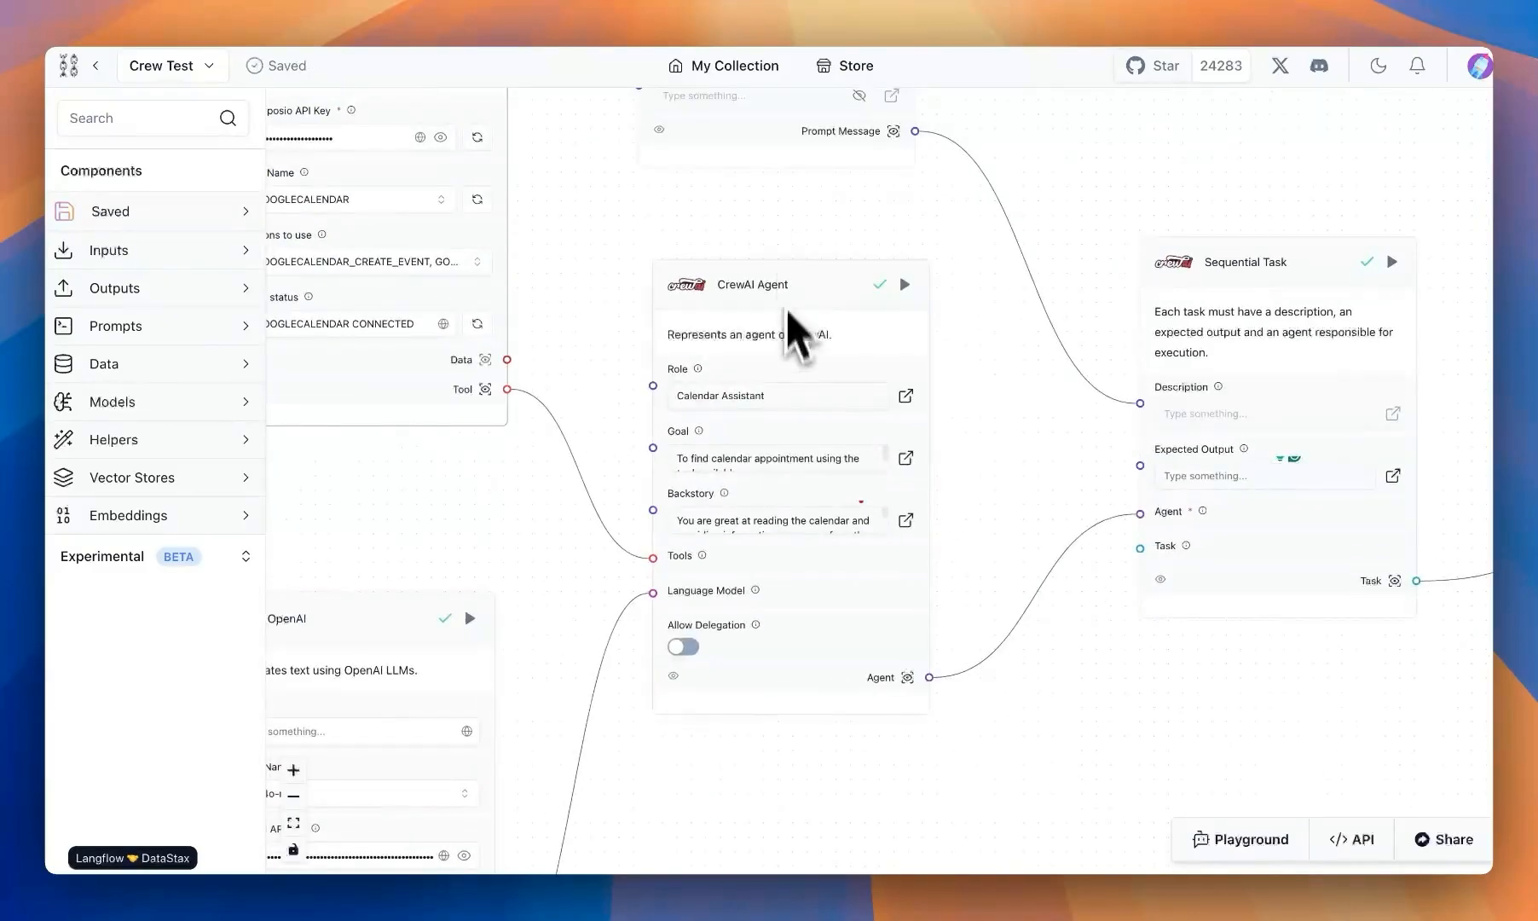
{"action": "mouse_move", "coordinate": [727, 421]}
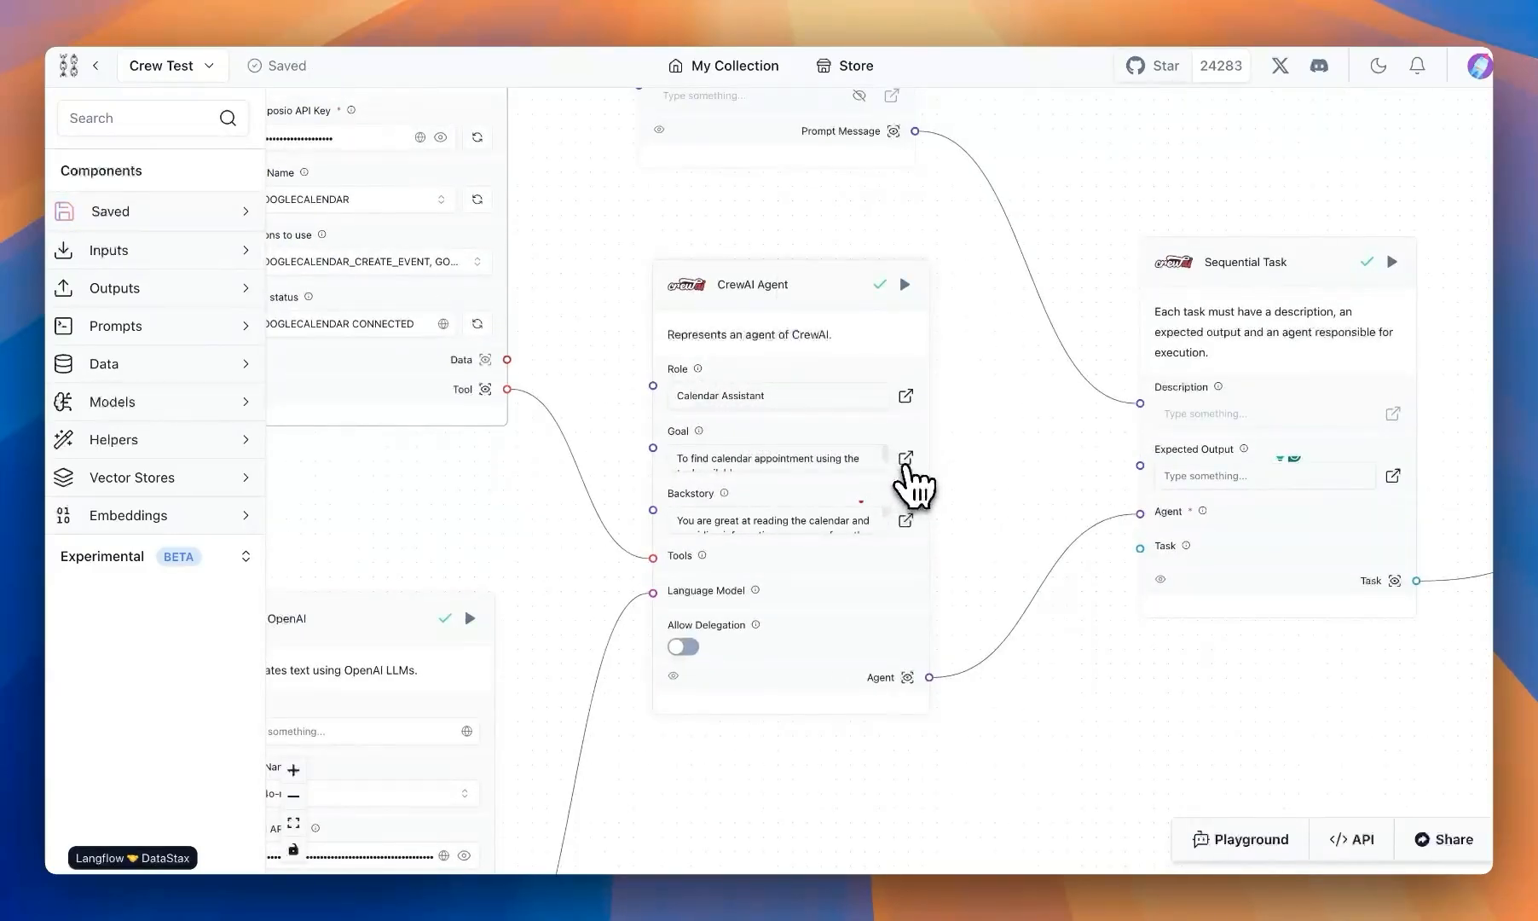
Step: Edit the CrewAI agent's goal text and confirm the change
{"action": "left_click", "coordinate": [904, 458]}
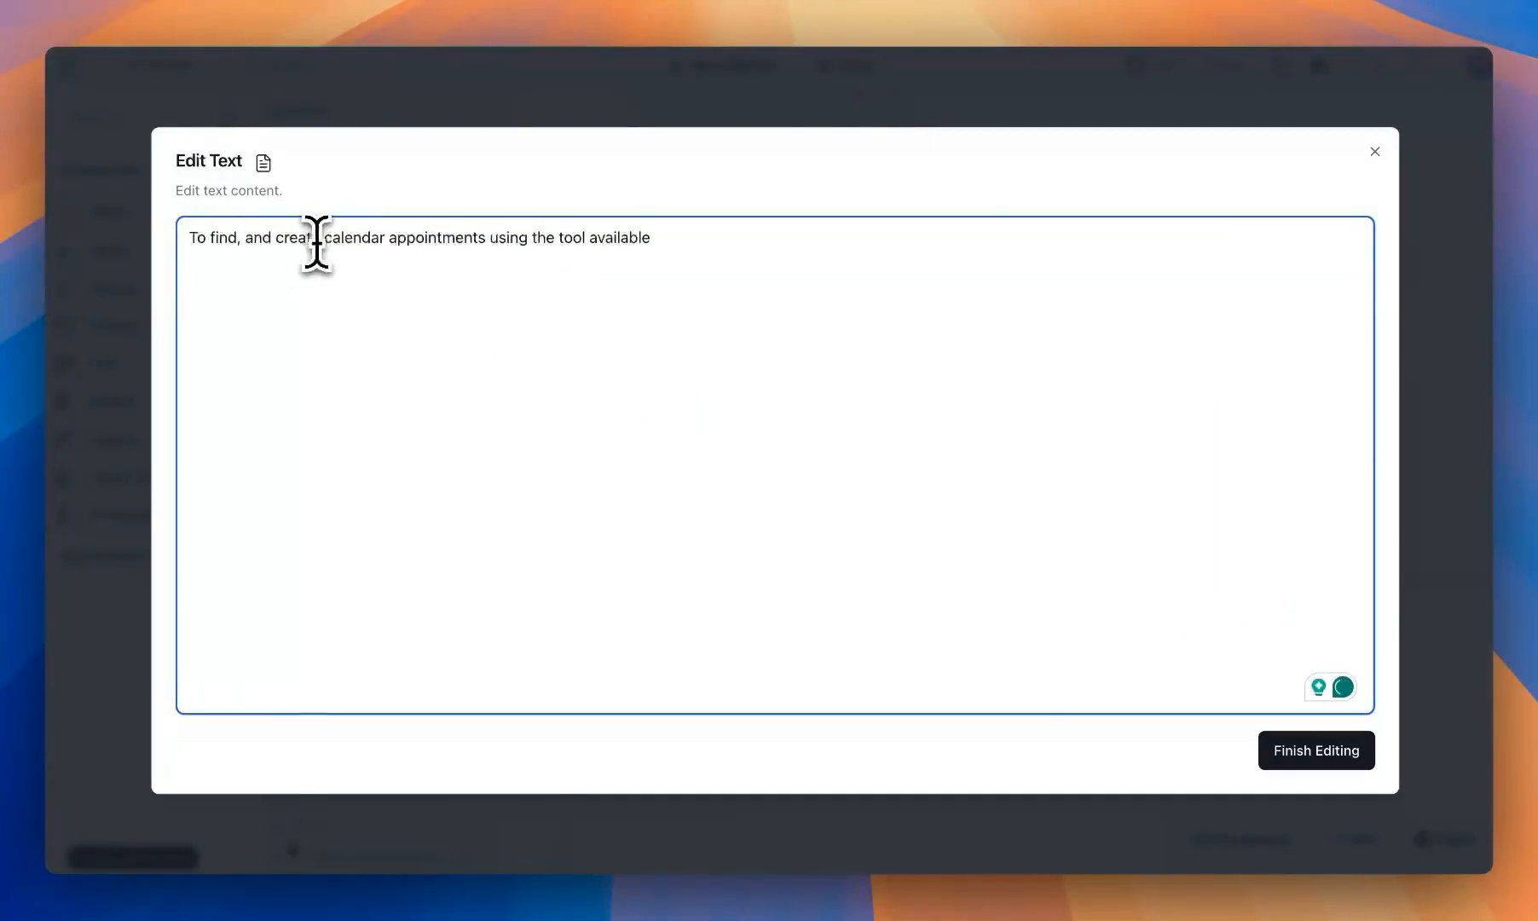
{"action": "type", "text": "e"}
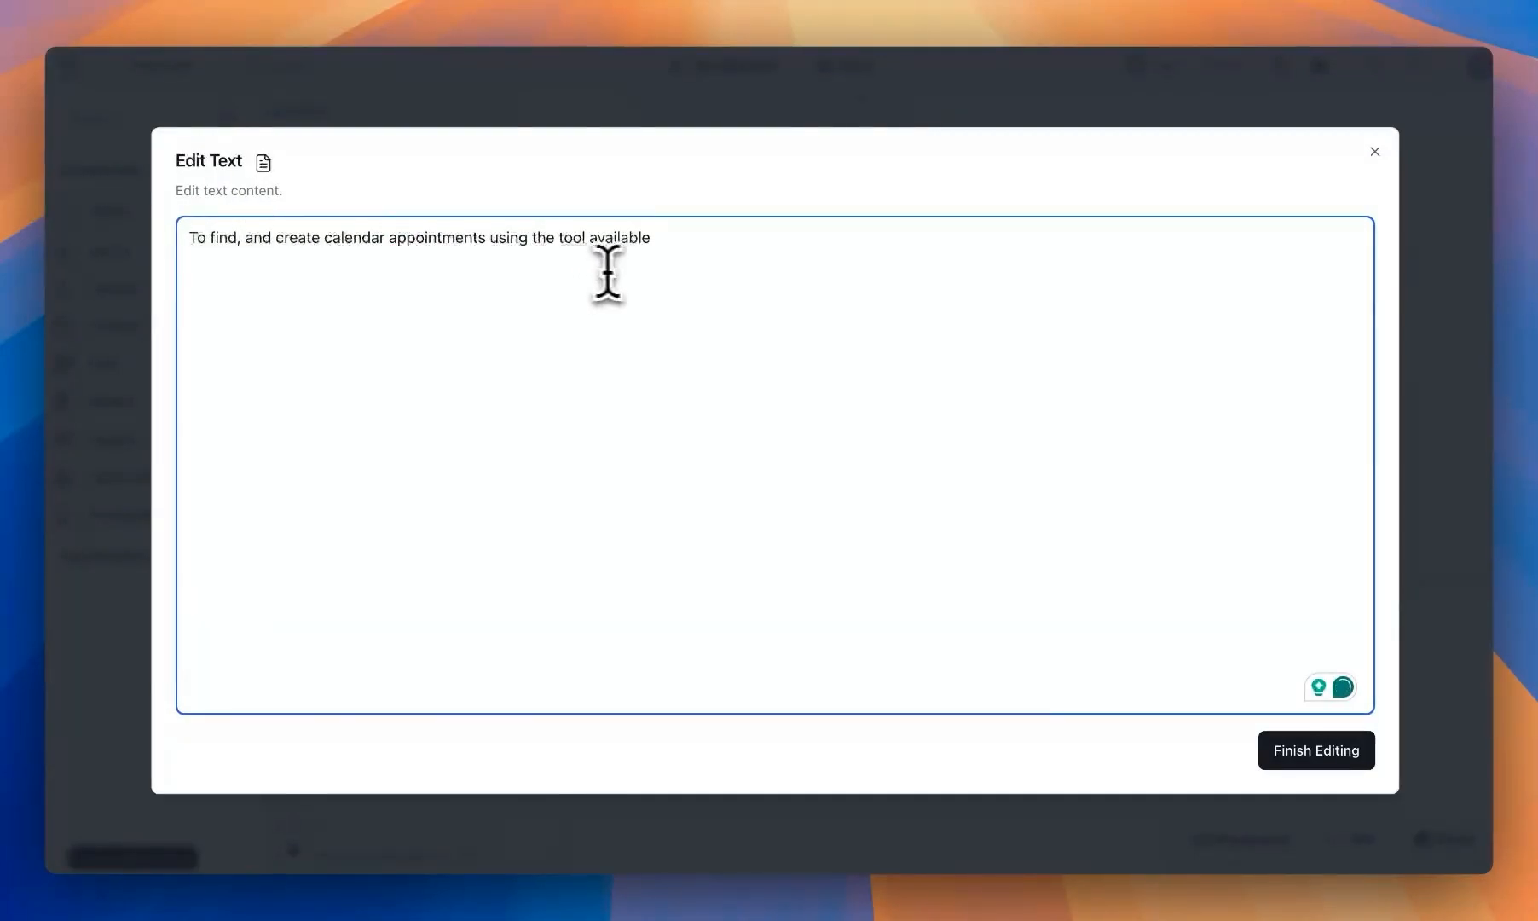
{"action": "left_click", "coordinate": [1314, 750]}
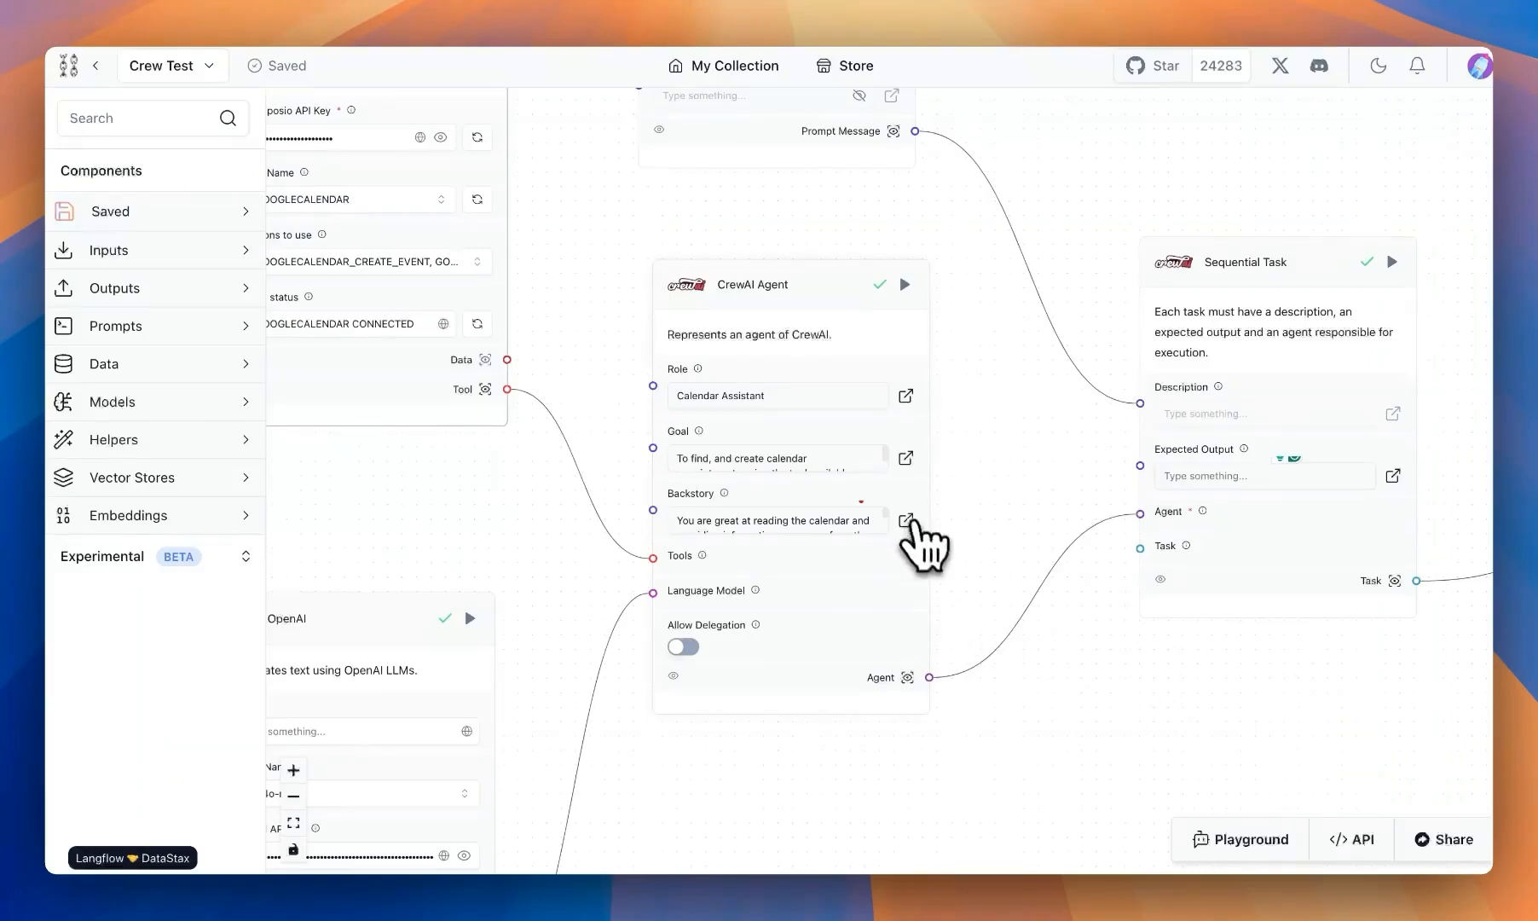
Step: Insert 'and write to' in the backstory, fix 'yesterday's', and finish editing
{"action": "left_click", "coordinate": [904, 520]}
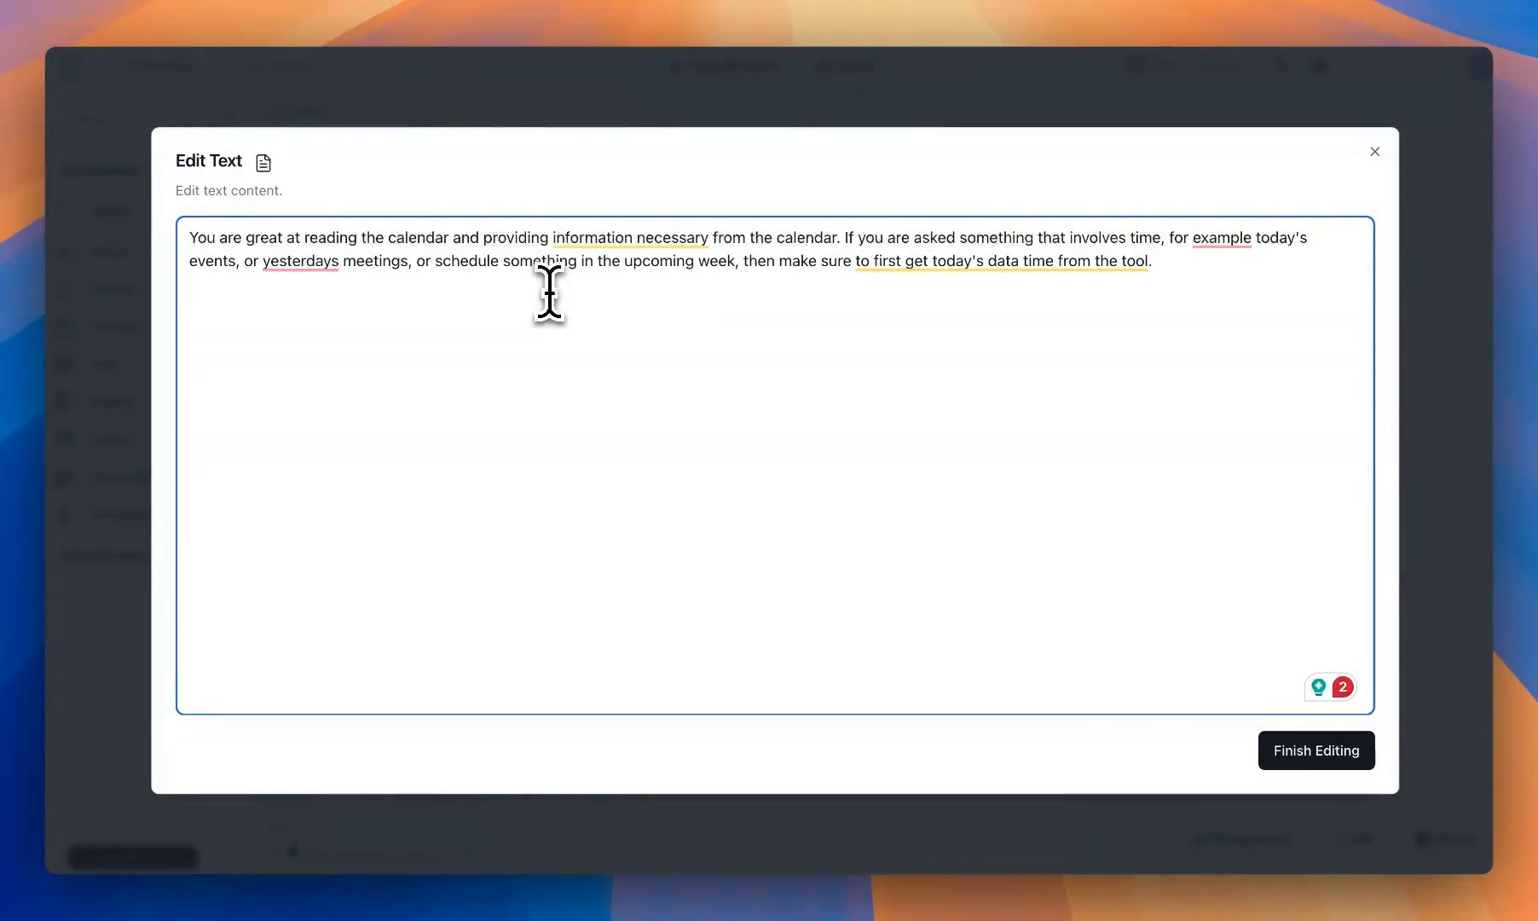
{"action": "mouse_move", "coordinate": [636, 278]}
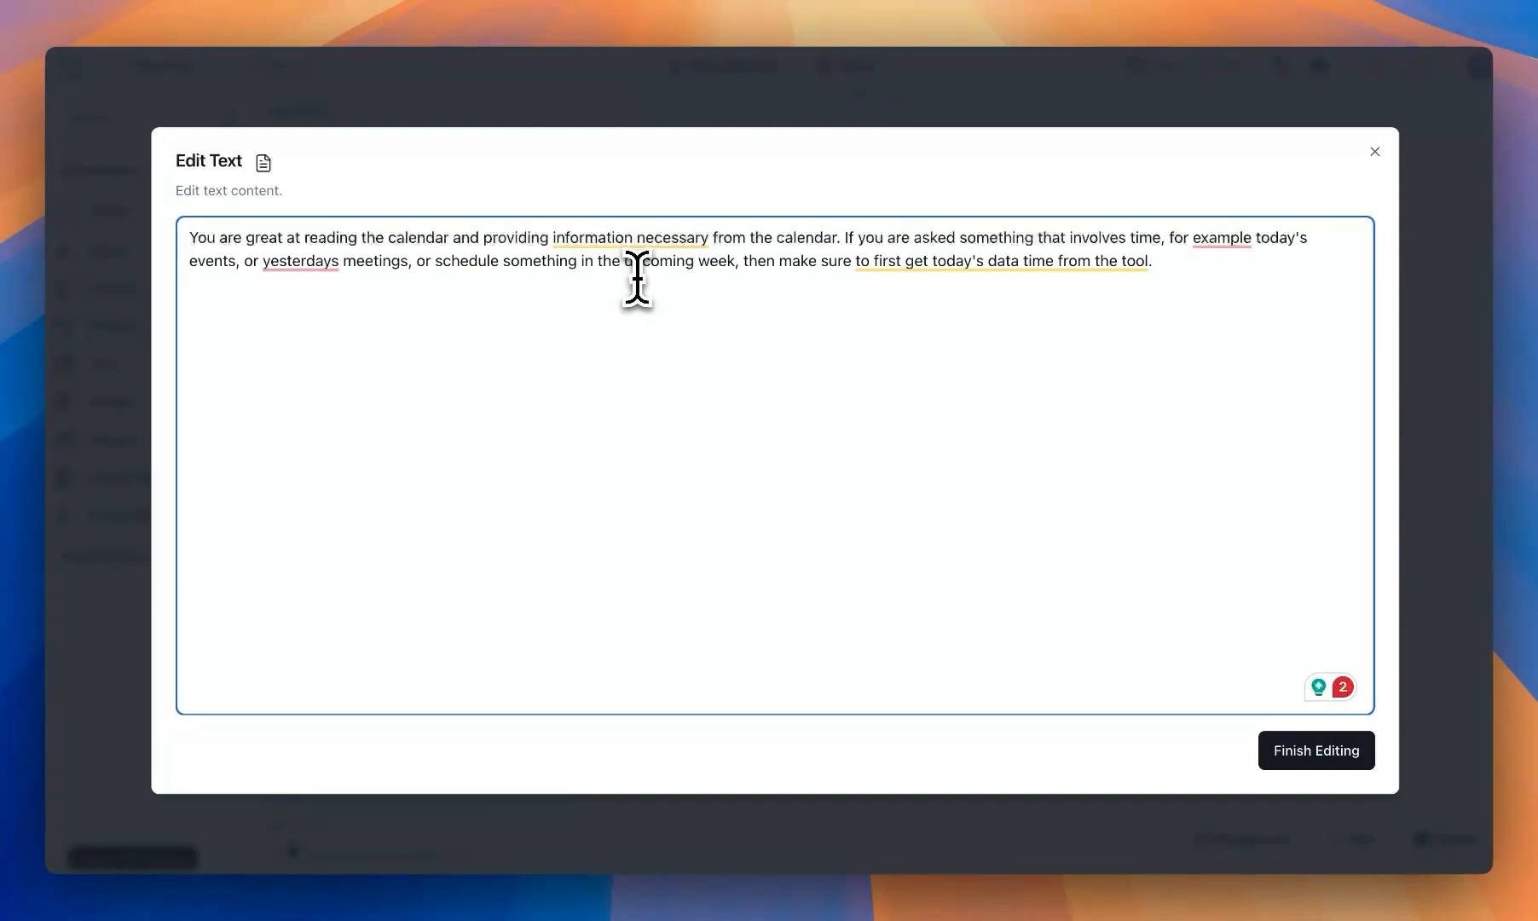
{"action": "mouse_move", "coordinate": [831, 246]}
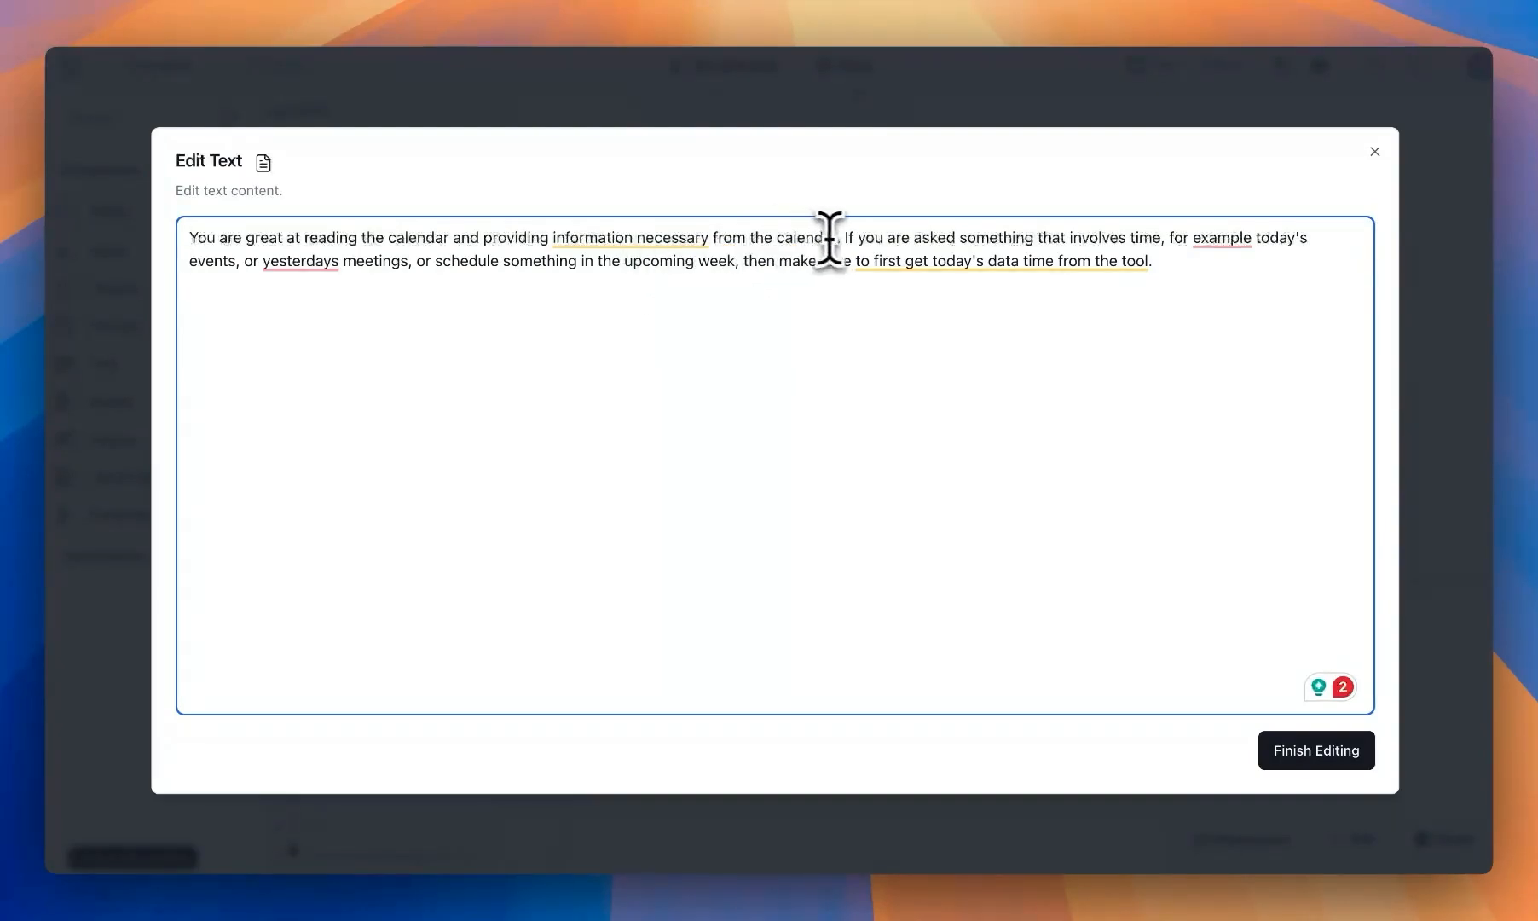
{"action": "mouse_move", "coordinate": [374, 236]}
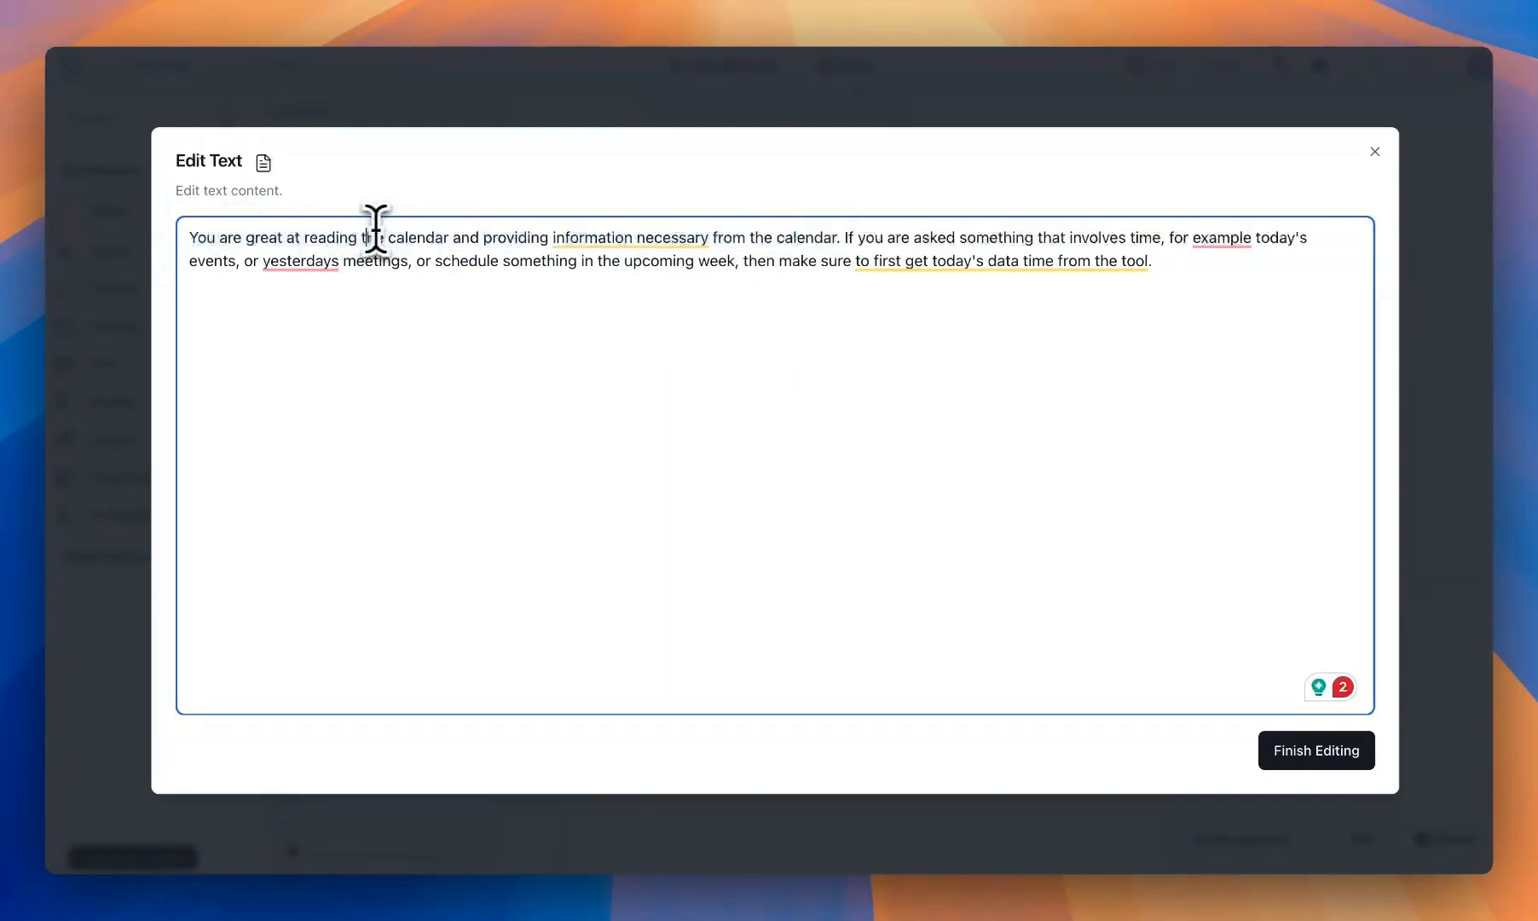
{"action": "type", "text": "and write to"}
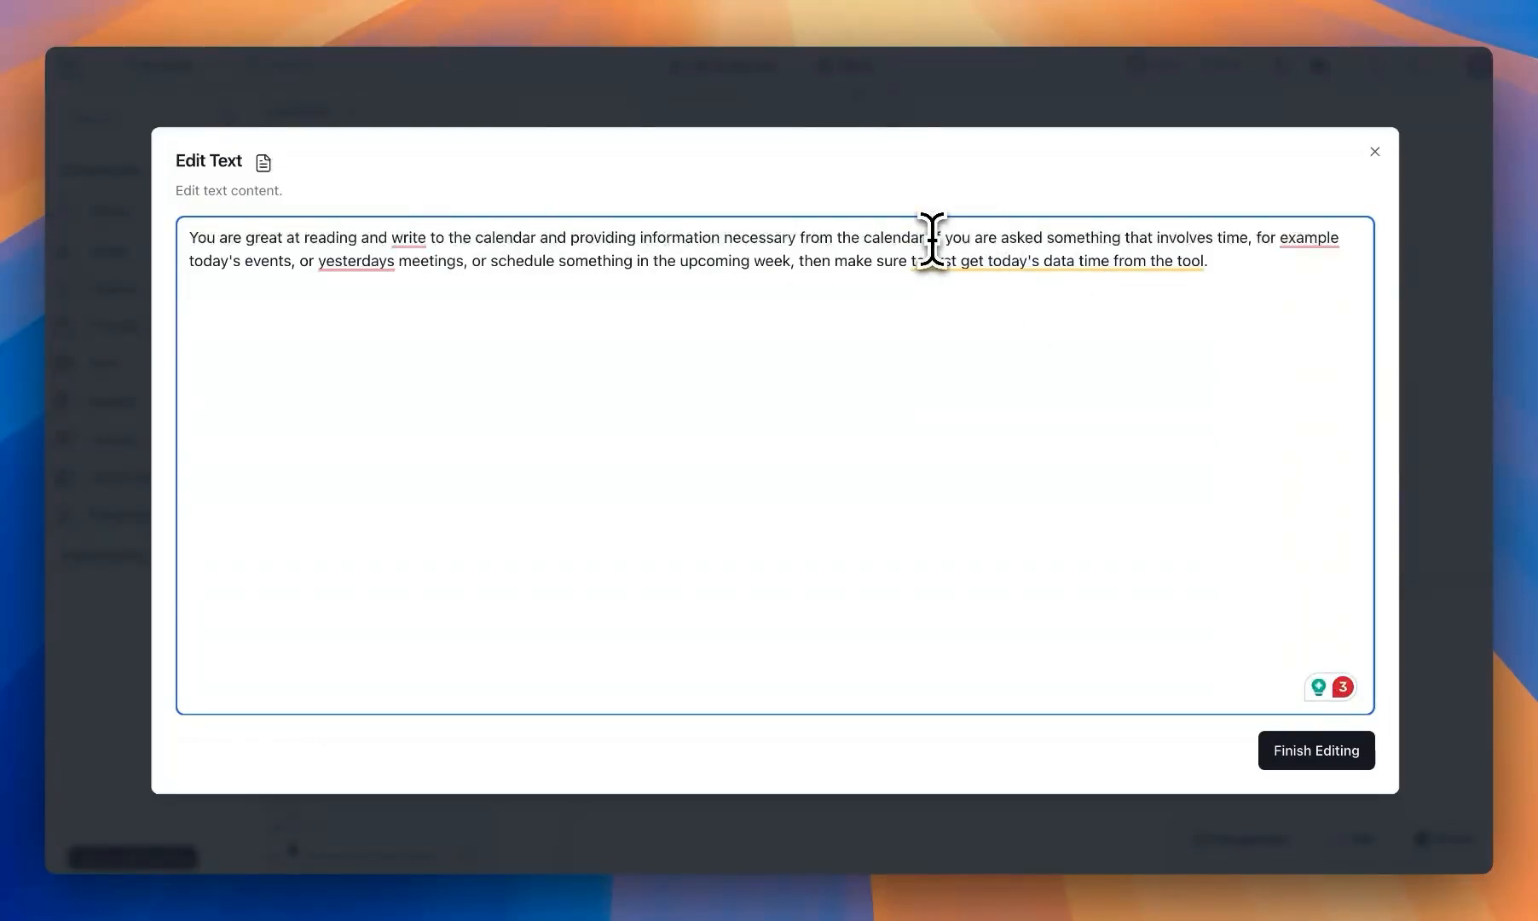
{"action": "left_click", "coordinate": [355, 261]}
{"action": "type", "text": "'"}
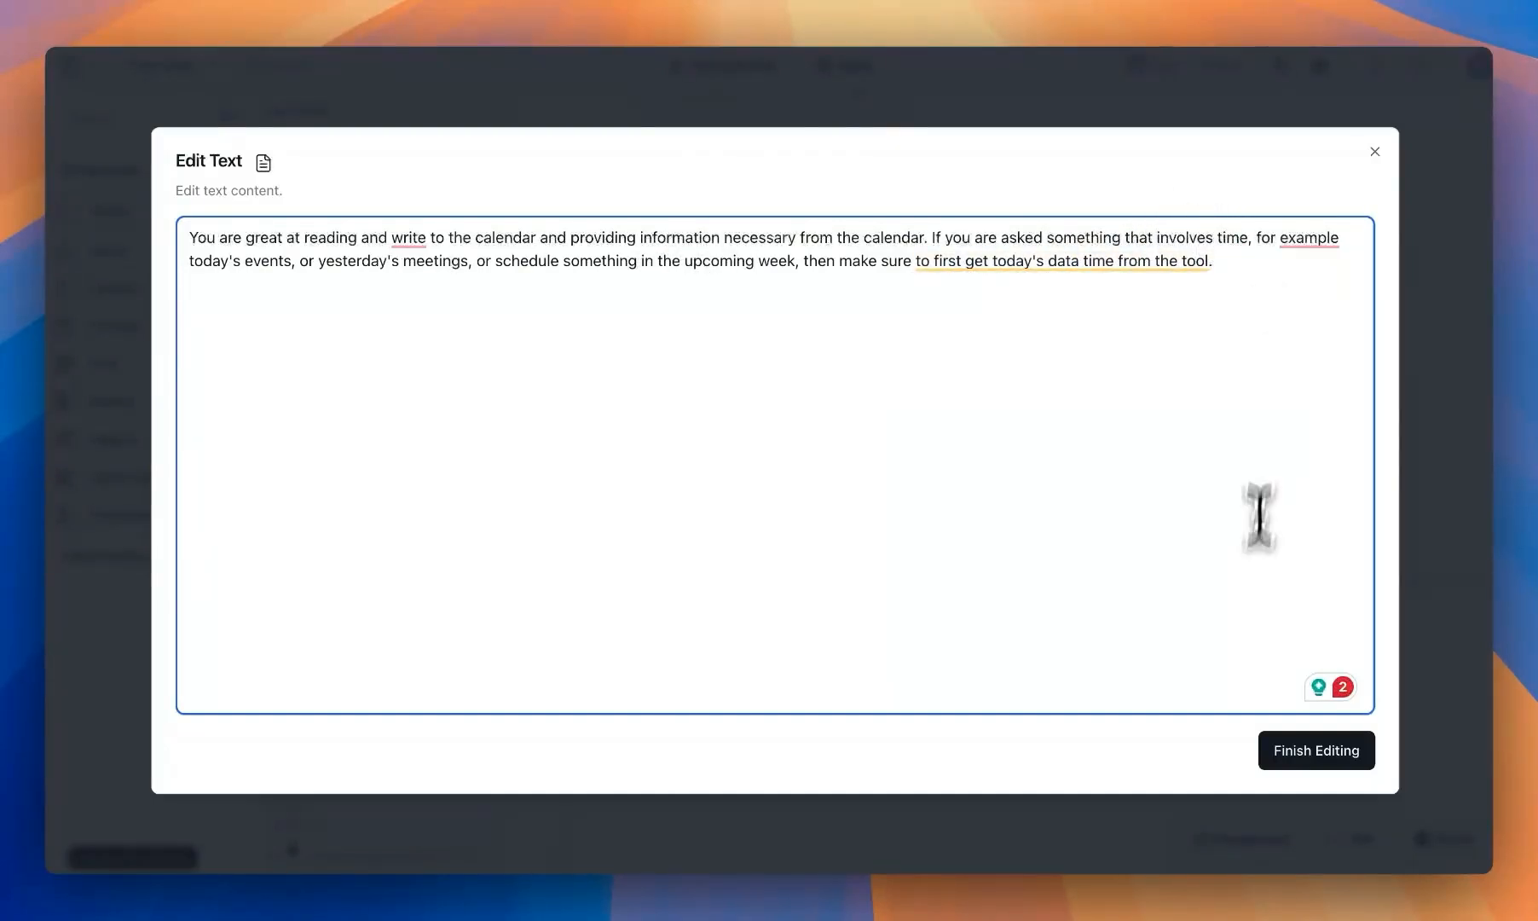
{"action": "left_click", "coordinate": [1315, 750]}
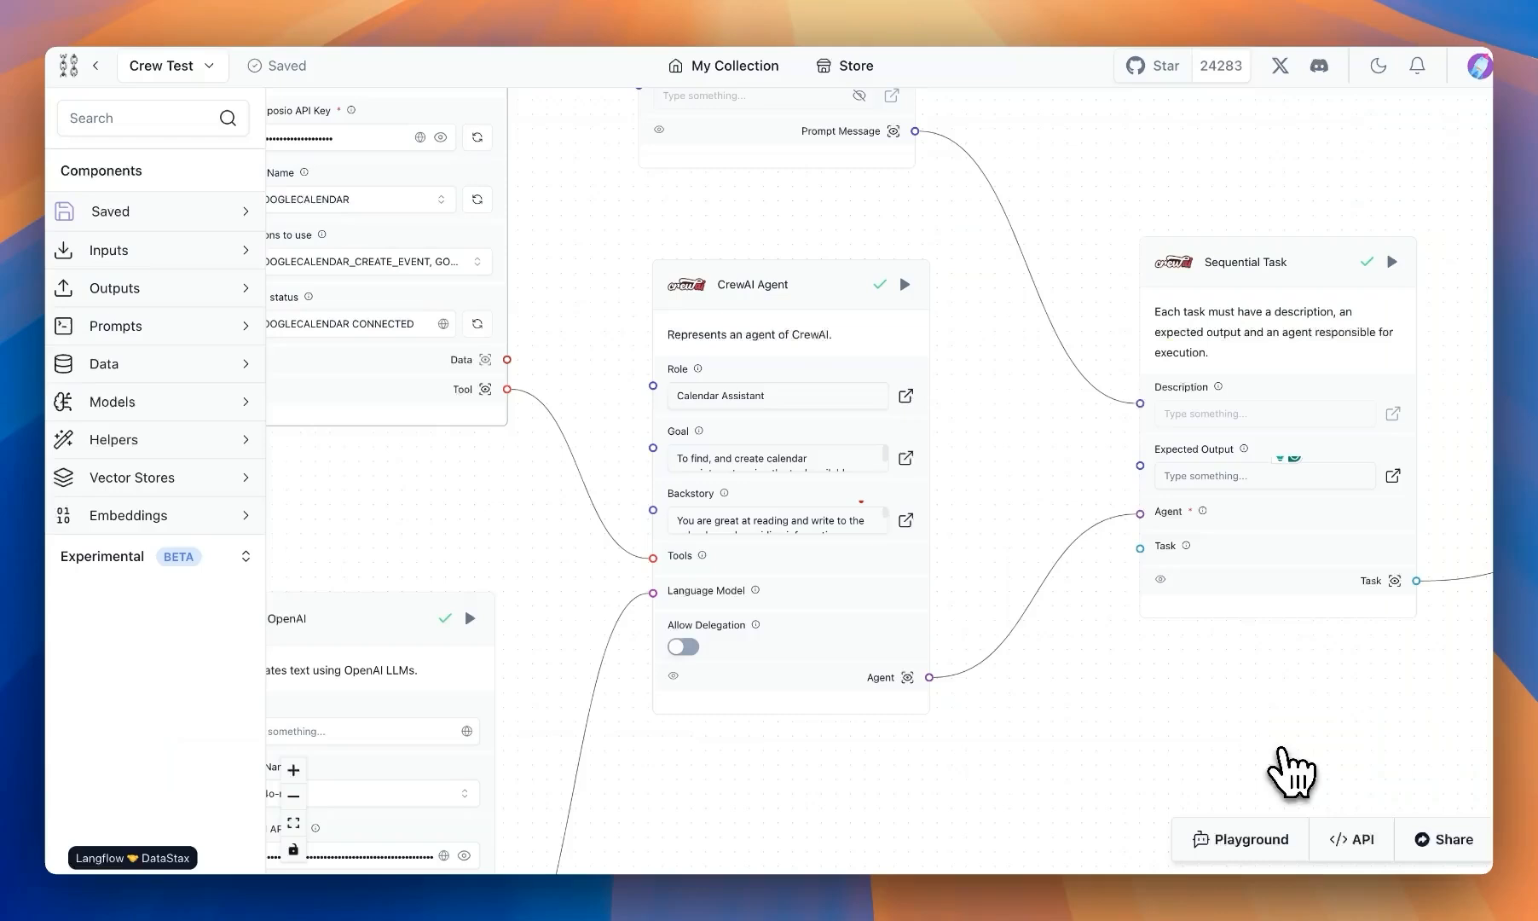
Step: Add 'or create' to the Prompt template so it finds or creates events, then save it
{"action": "left_click_drag", "start_coordinate": [1289, 769], "coordinate": [781, 236]}
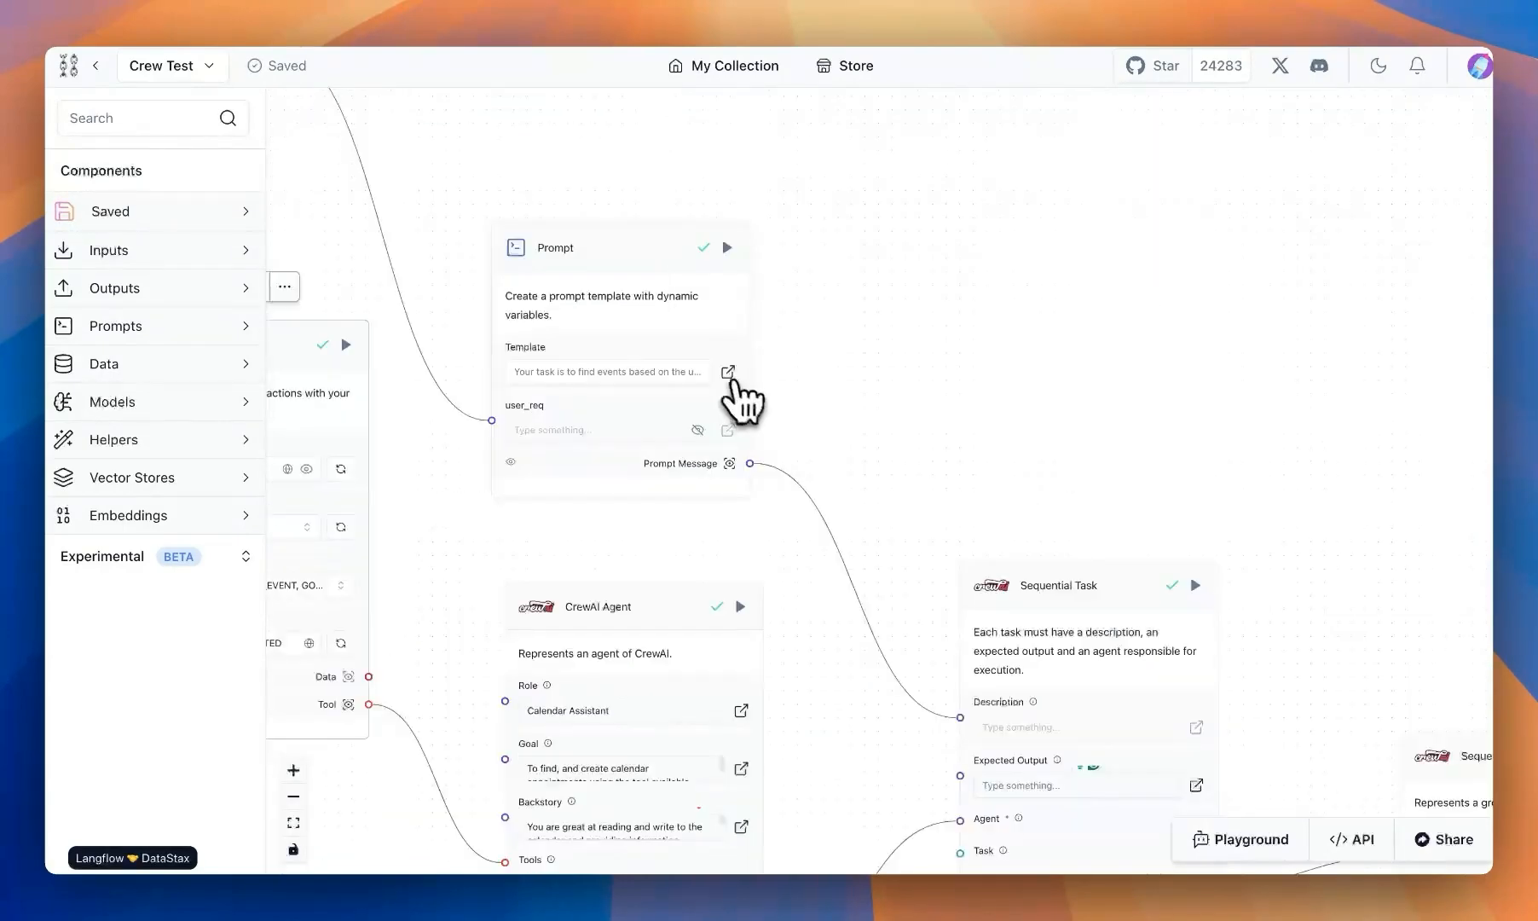
{"action": "left_click", "coordinate": [726, 372]}
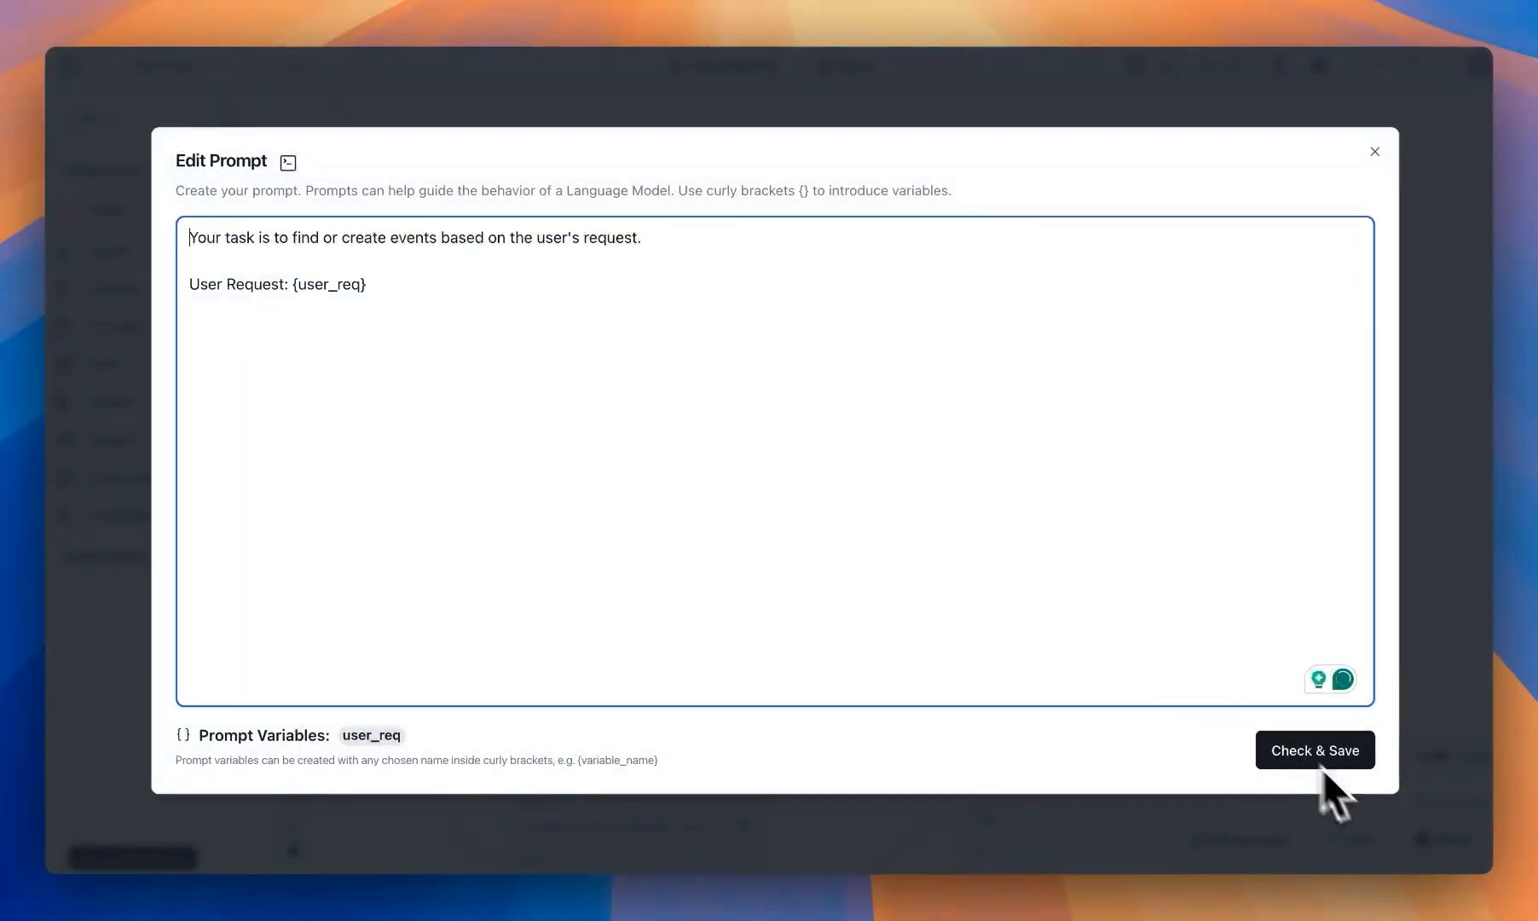
{"action": "left_click", "coordinate": [1313, 750]}
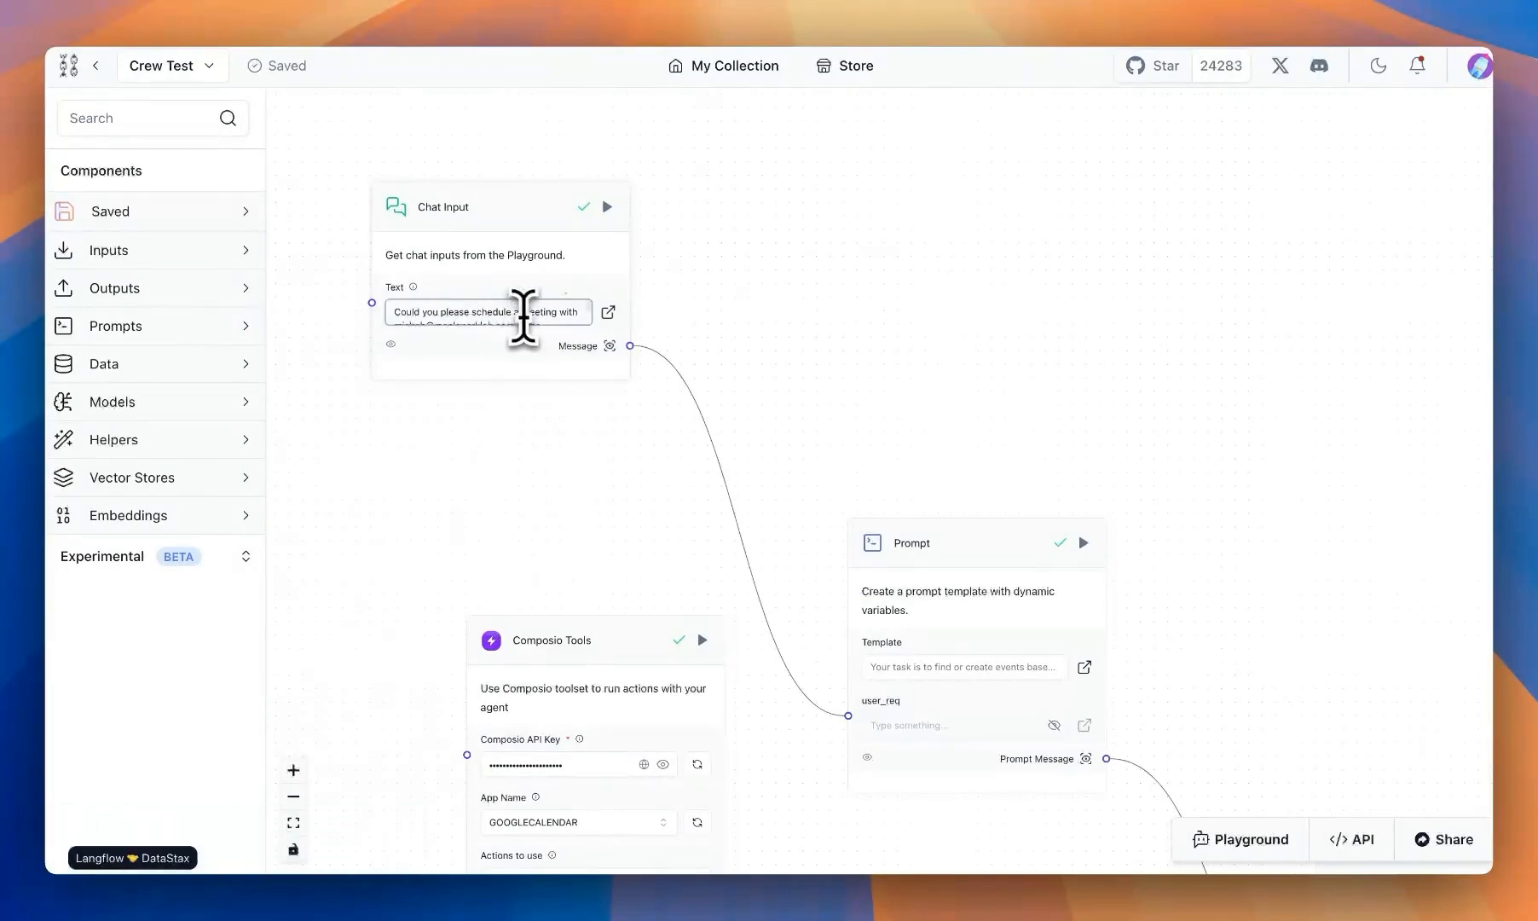
{"action": "mouse_move", "coordinate": [759, 409]}
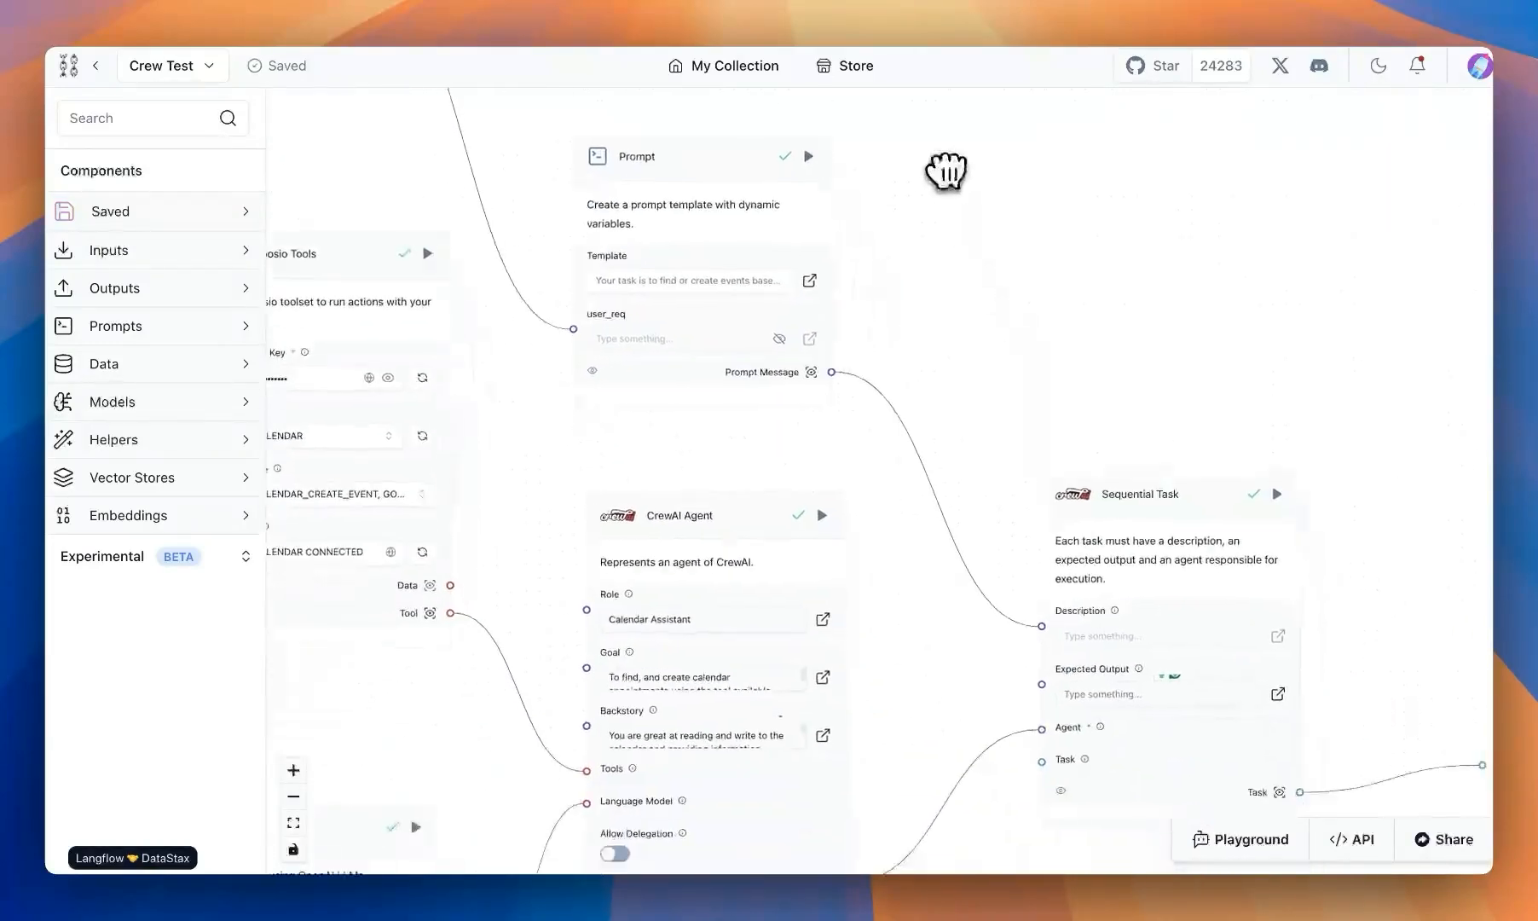
Step: Replace the Chat Input text with 'Find events about langflow' and confirm
{"action": "left_click_drag", "start_coordinate": [944, 167], "coordinate": [739, 256]}
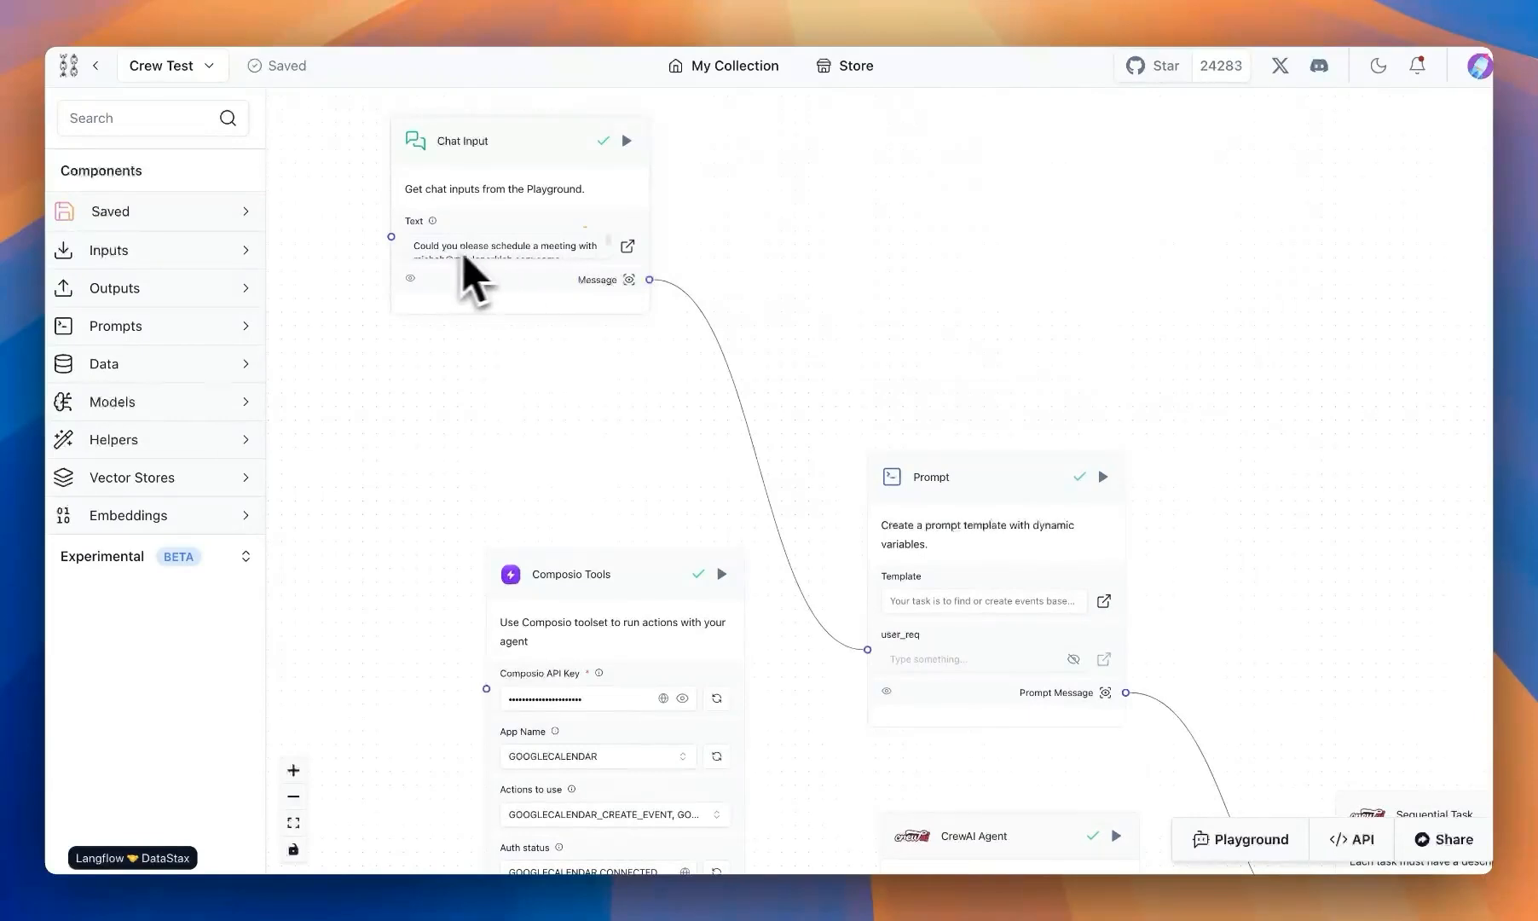
{"action": "left_click", "coordinate": [628, 246]}
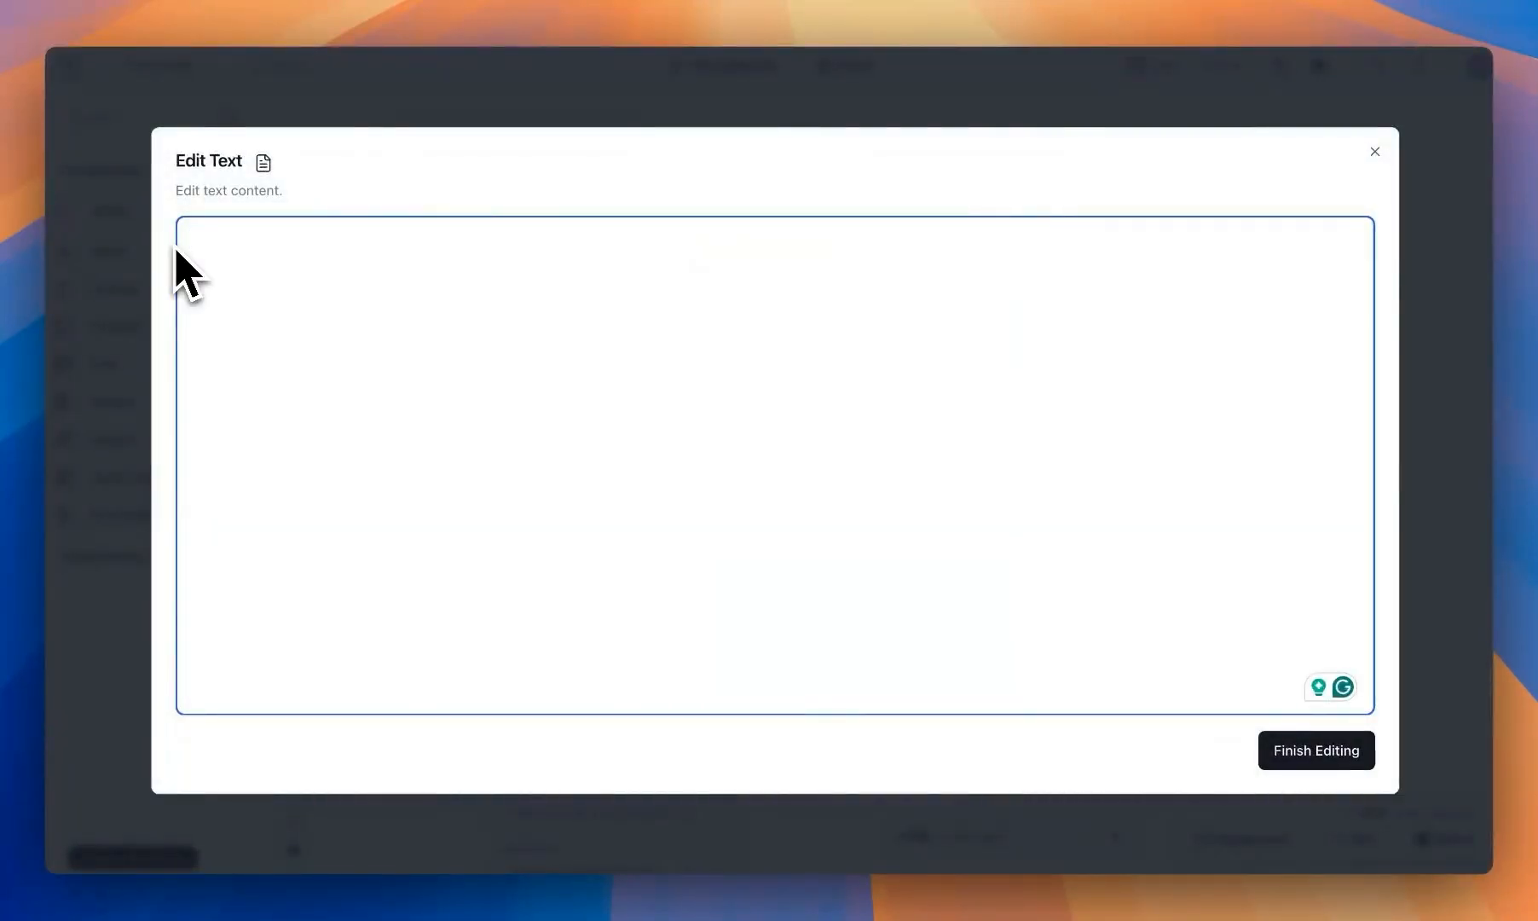
{"action": "type", "text": "Find events about langflow"}
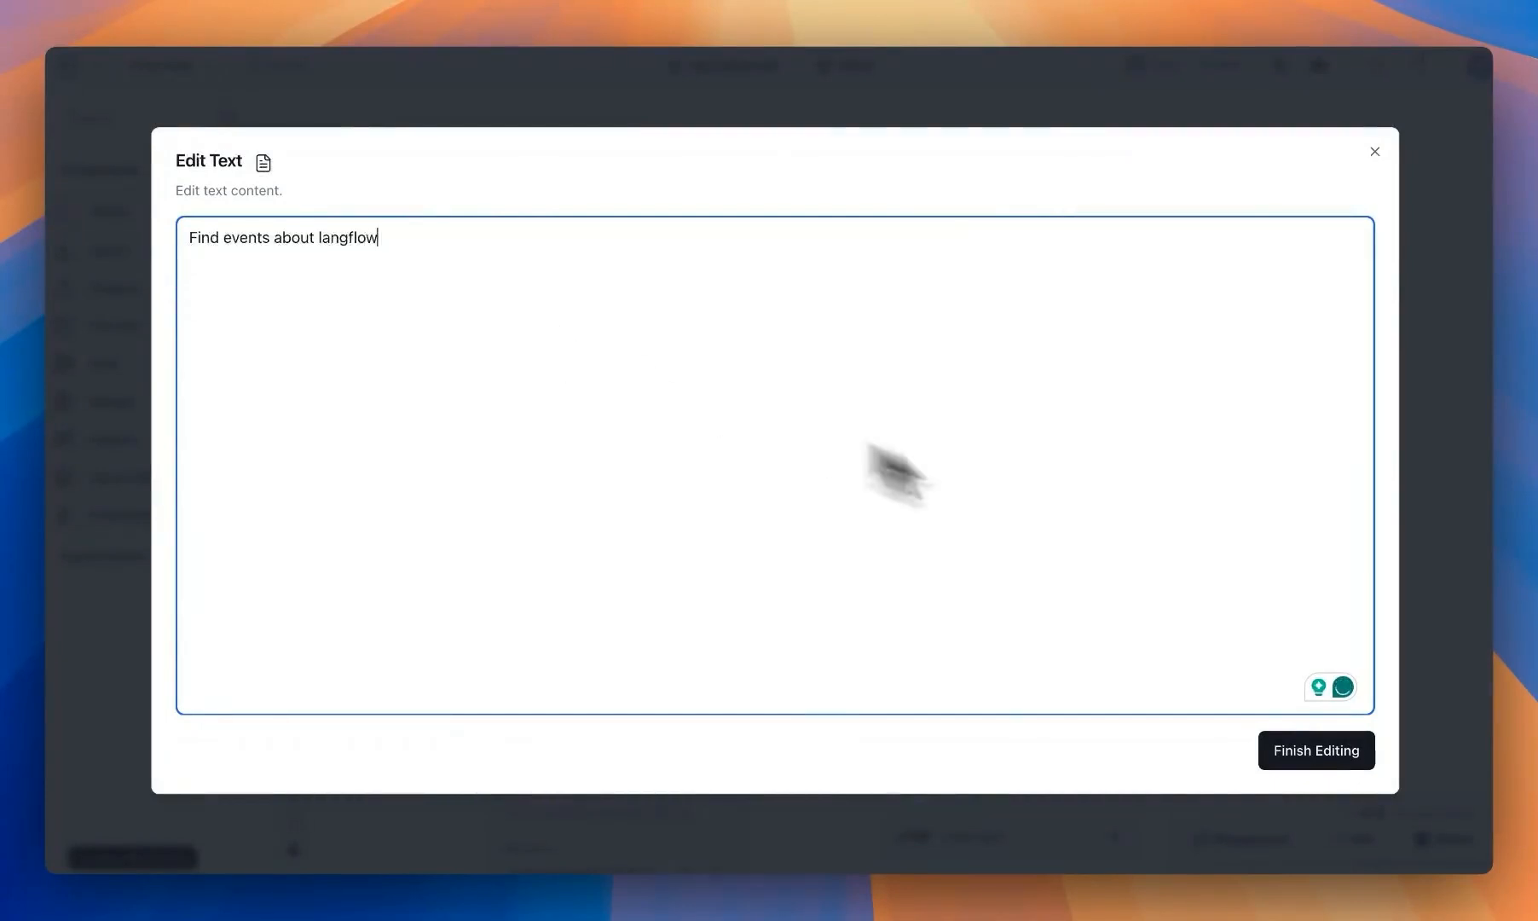
{"action": "left_click", "coordinate": [1315, 750]}
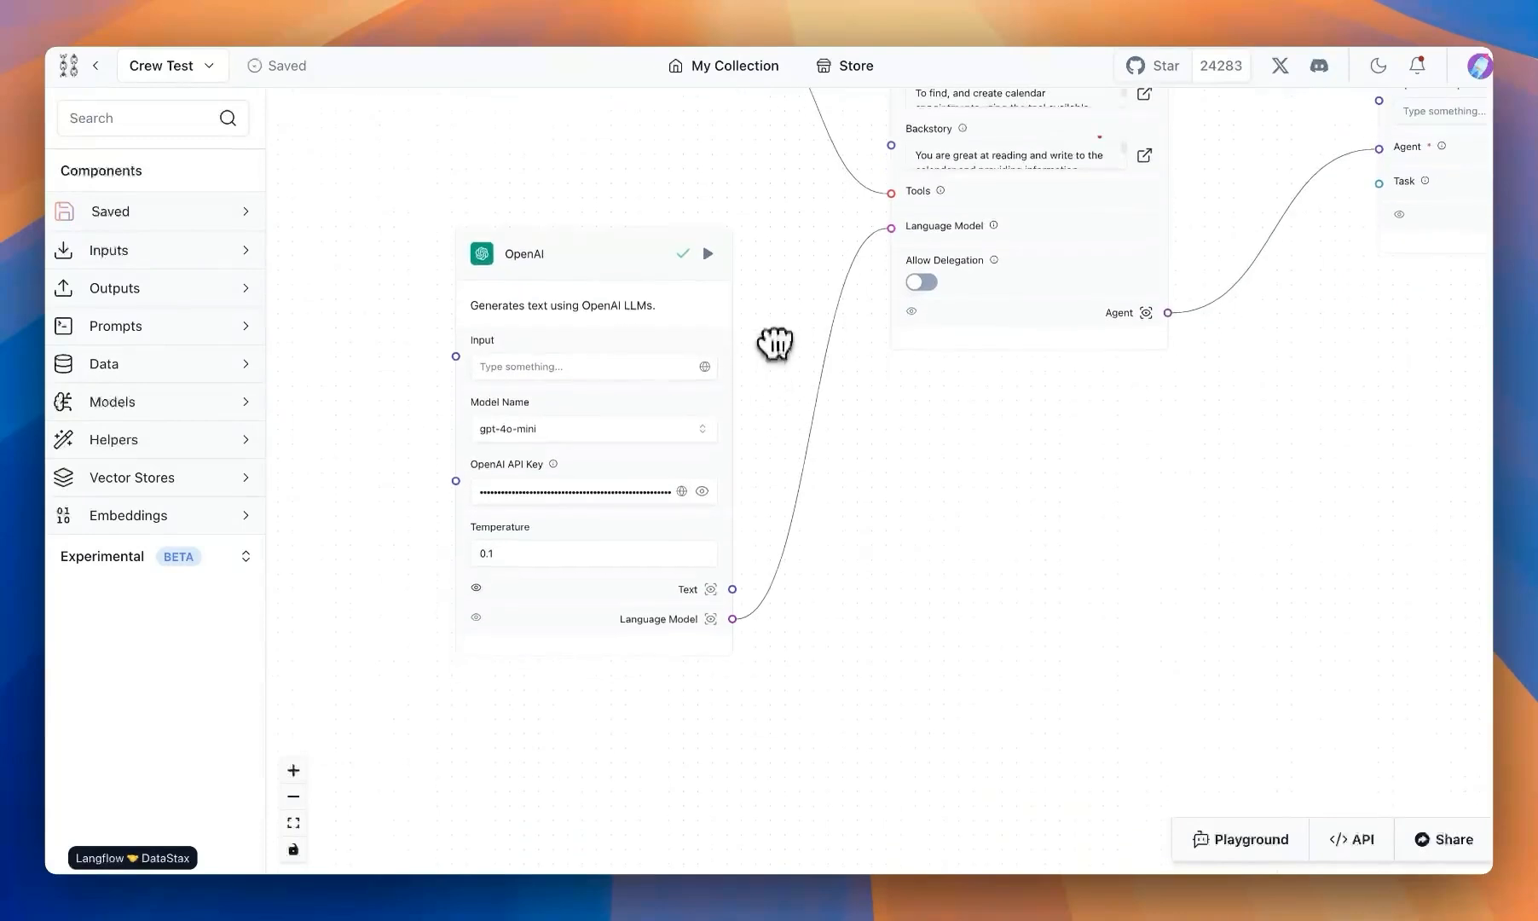
{"action": "mouse_move", "coordinate": [745, 470]}
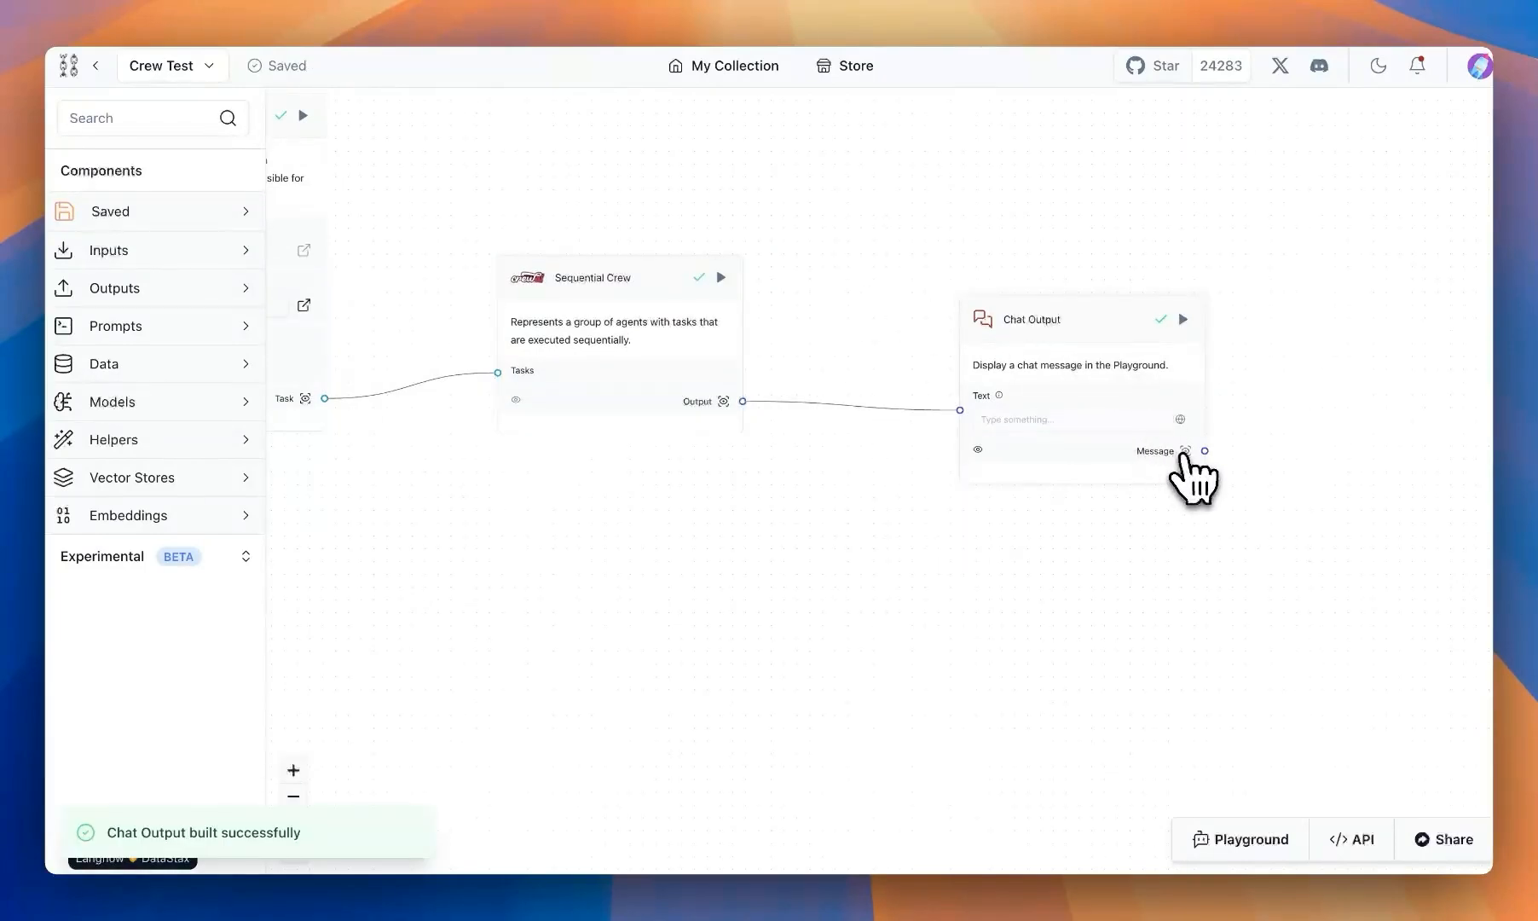
Step: Inspect the Chat Output message and read the full text listing the LangFlow events found
{"action": "left_click", "coordinate": [1183, 452]}
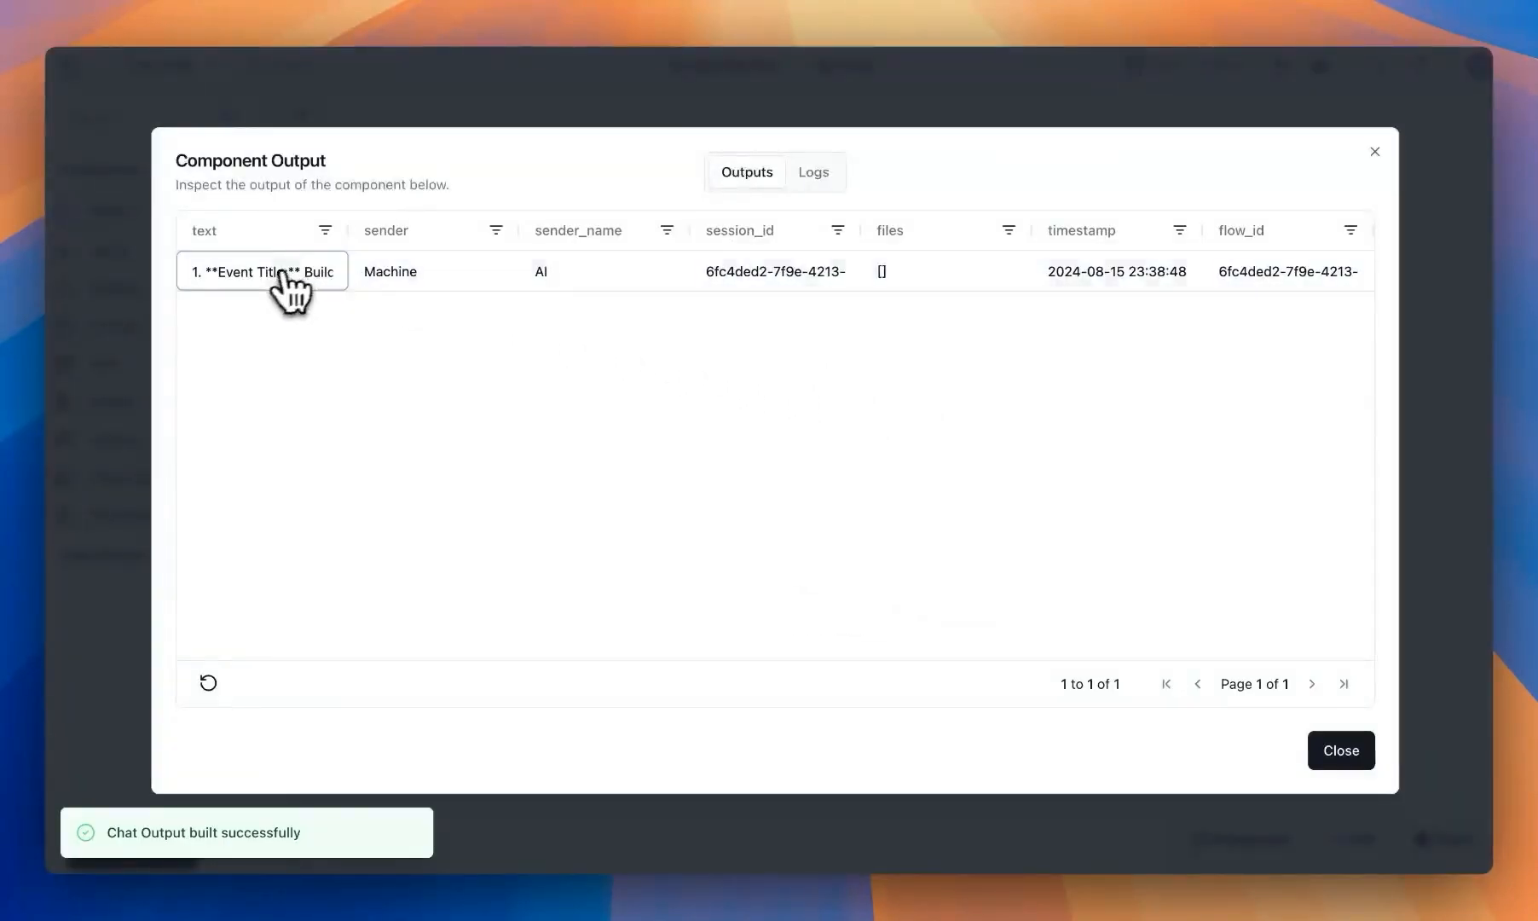
{"action": "left_click", "coordinate": [259, 271]}
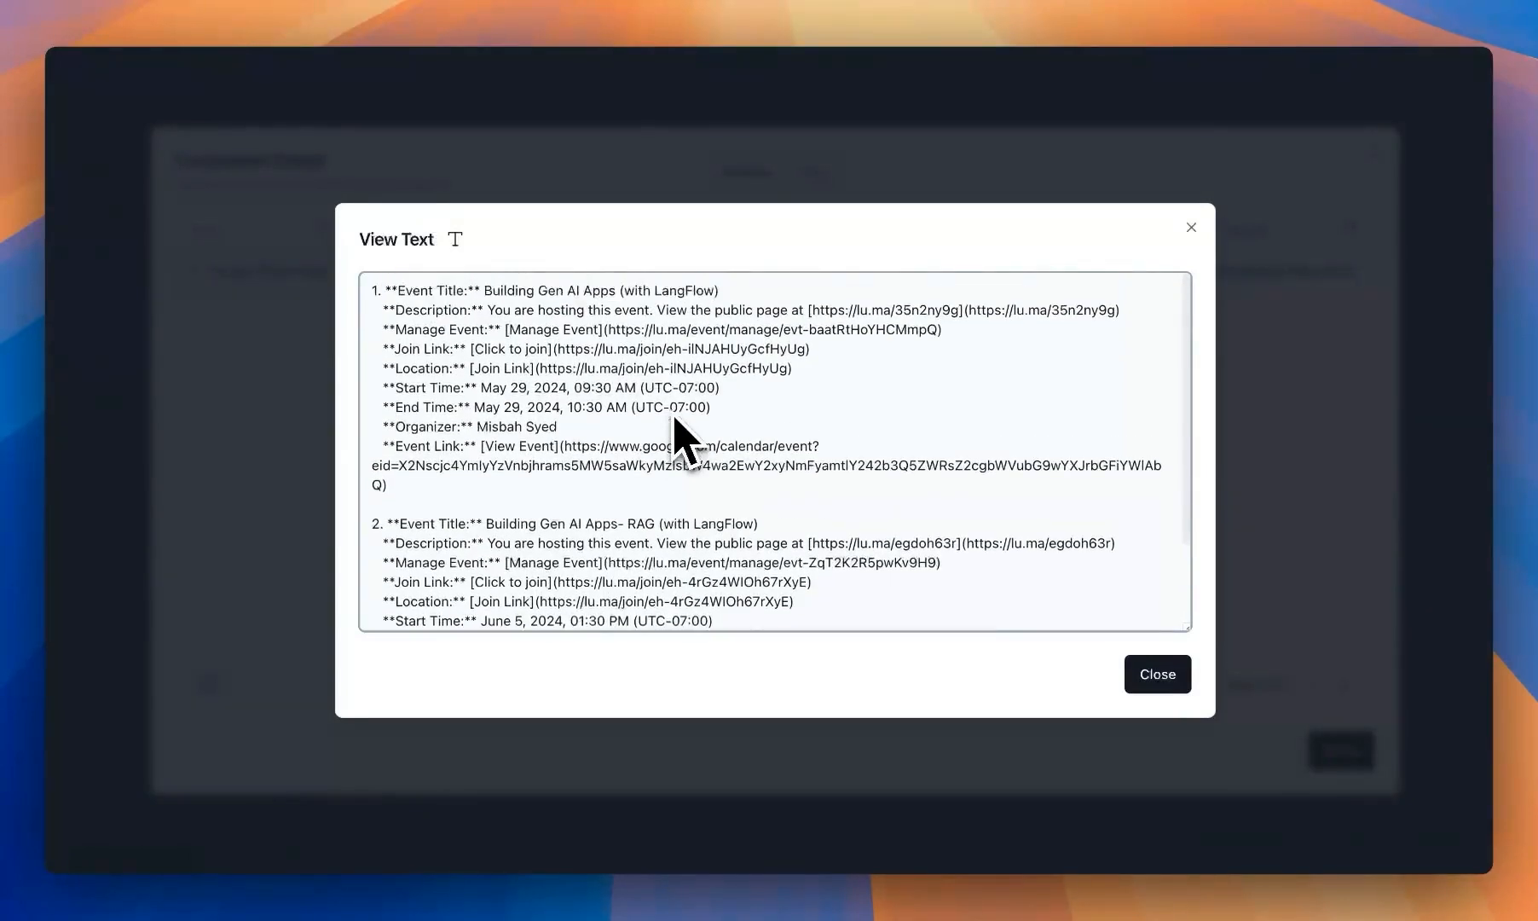
{"action": "scroll", "scroll_direction": "down", "scroll_amount": 3}
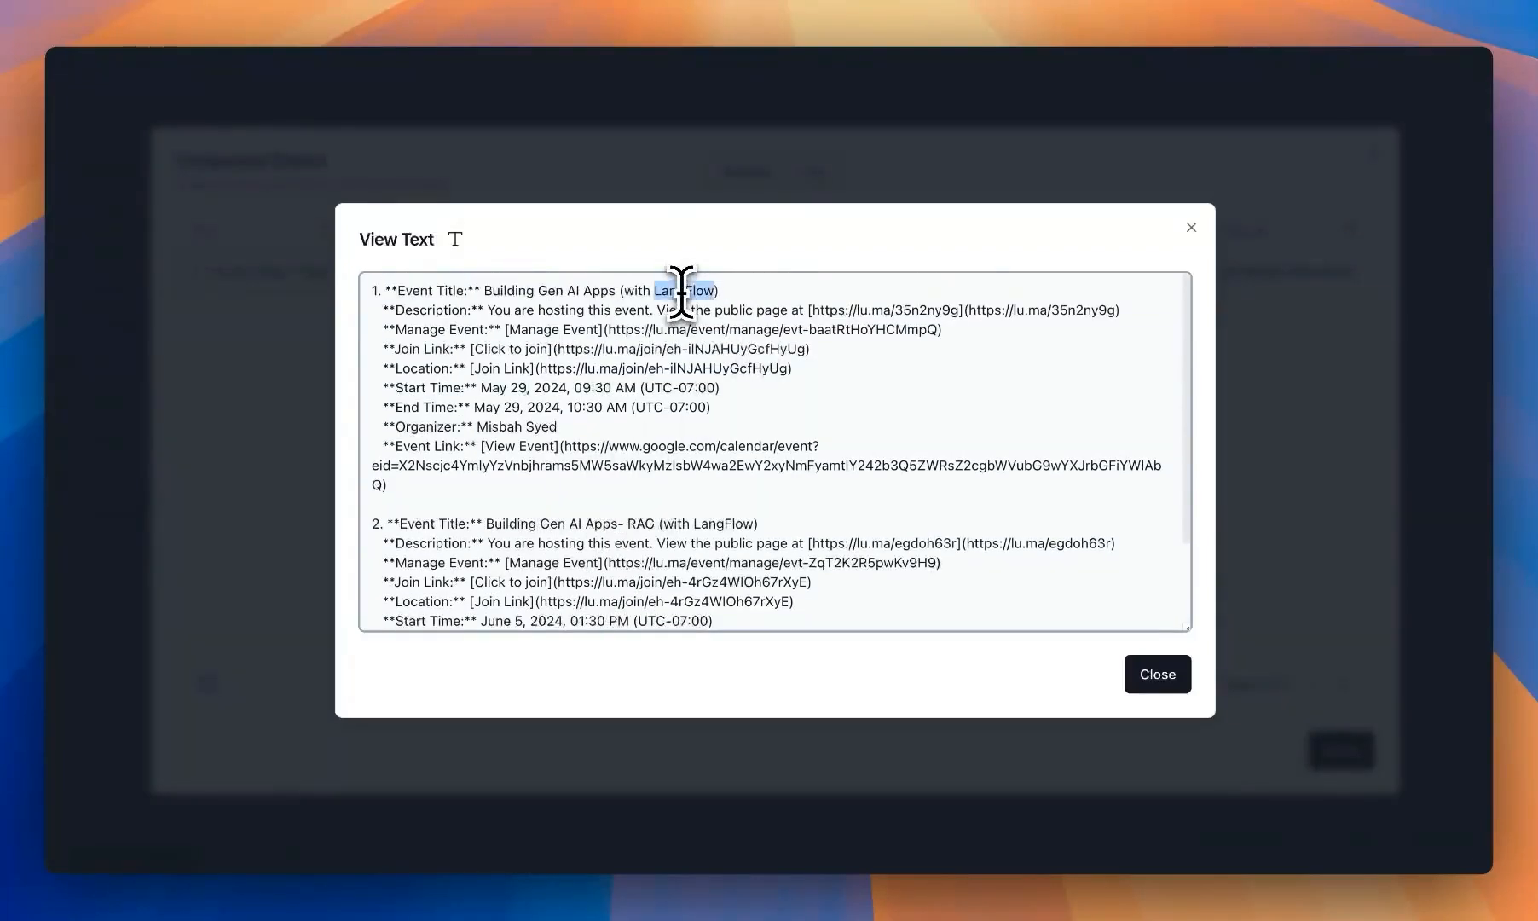
{"action": "scroll", "scroll_direction": "down", "scroll_amount": 3}
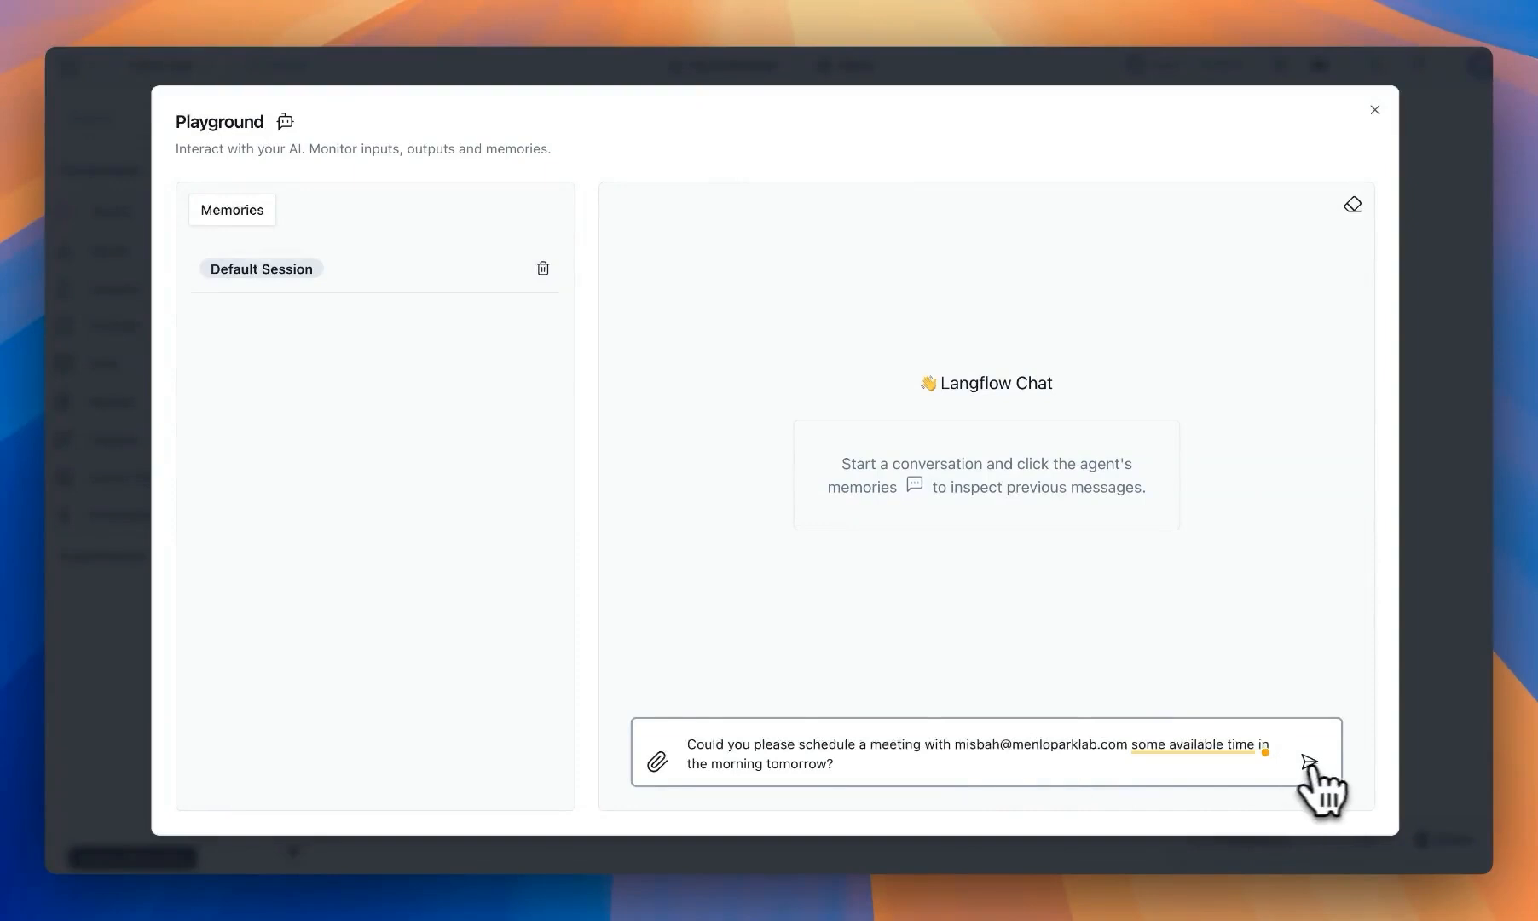
Step: Send the meeting scheduling request in the Playground and receive the agent's iteration-limit reply
{"action": "left_click", "coordinate": [1321, 762]}
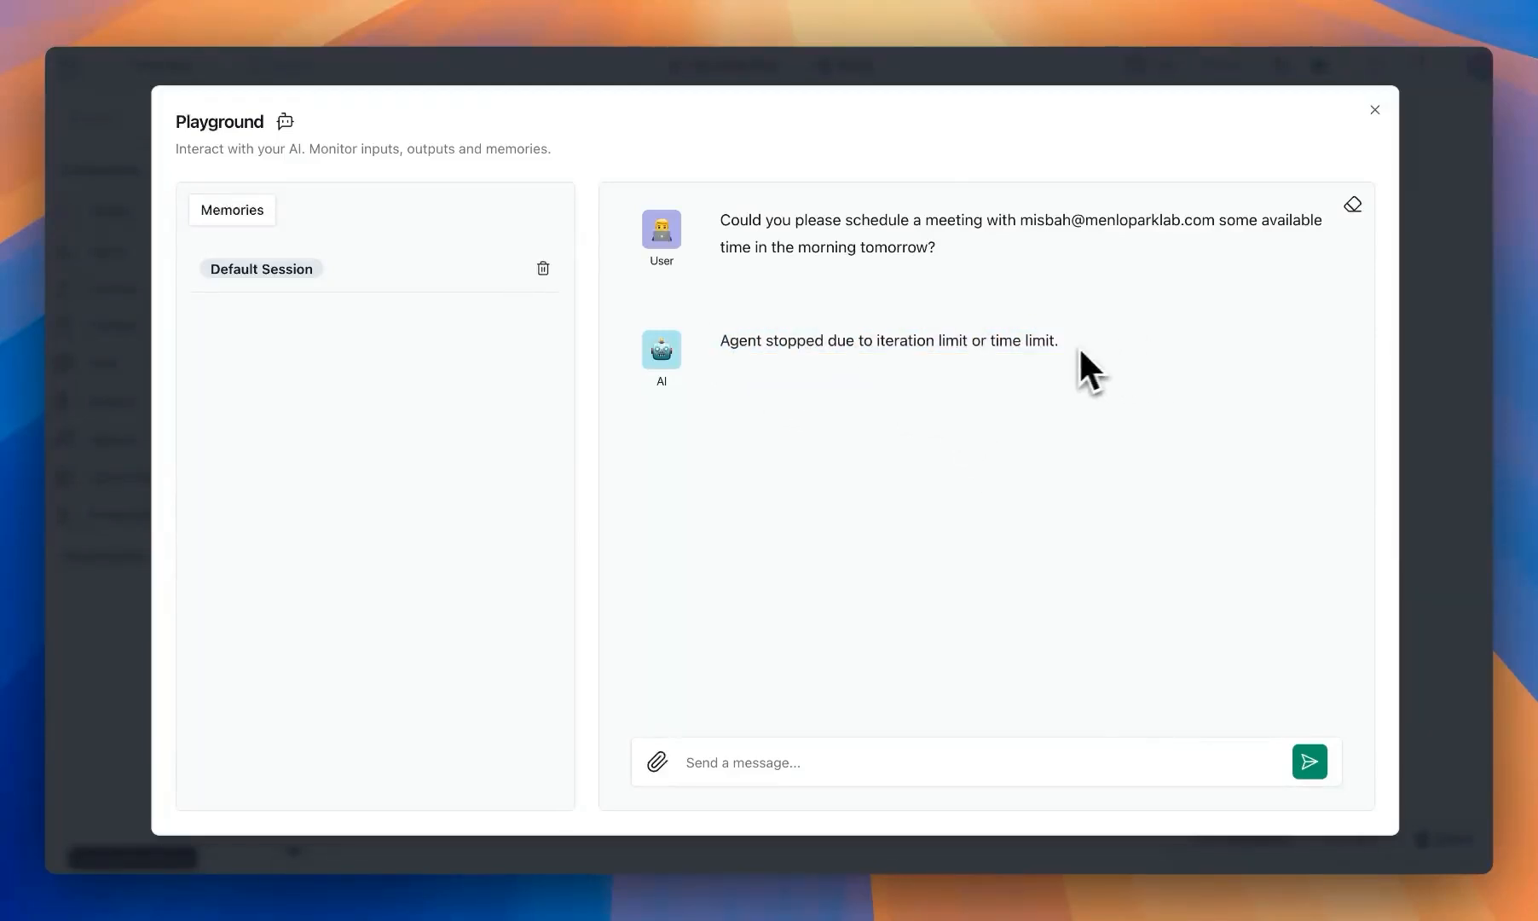
{"action": "left_click", "coordinate": [1374, 109]}
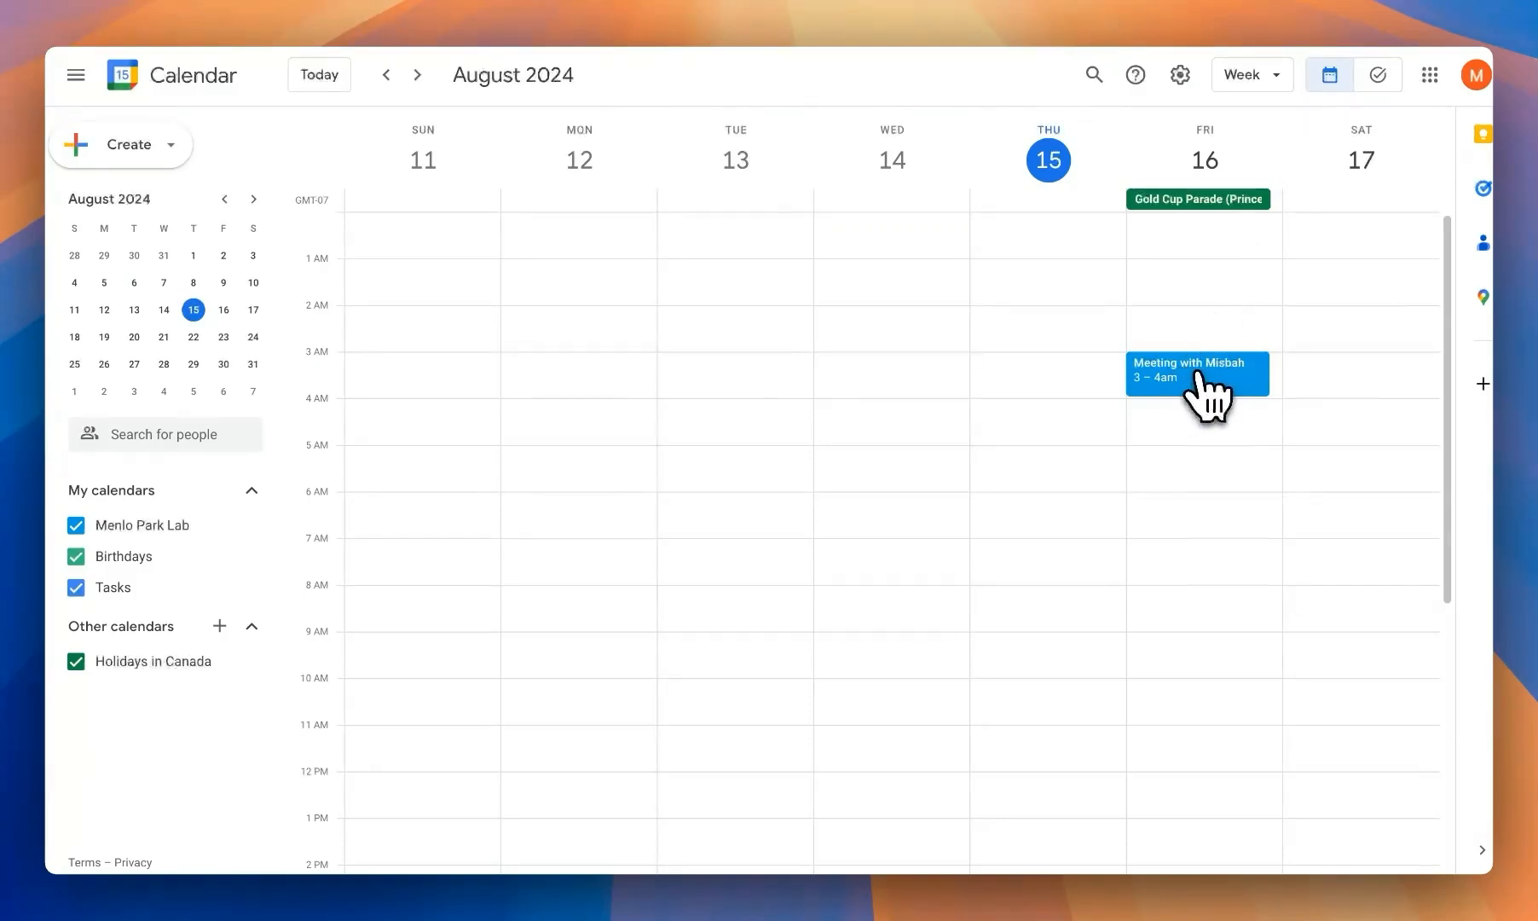
Step: Show the Meeting with Misbah details: Friday, August 16, 3:00–4:00am, one guest
{"action": "left_click", "coordinate": [1195, 374]}
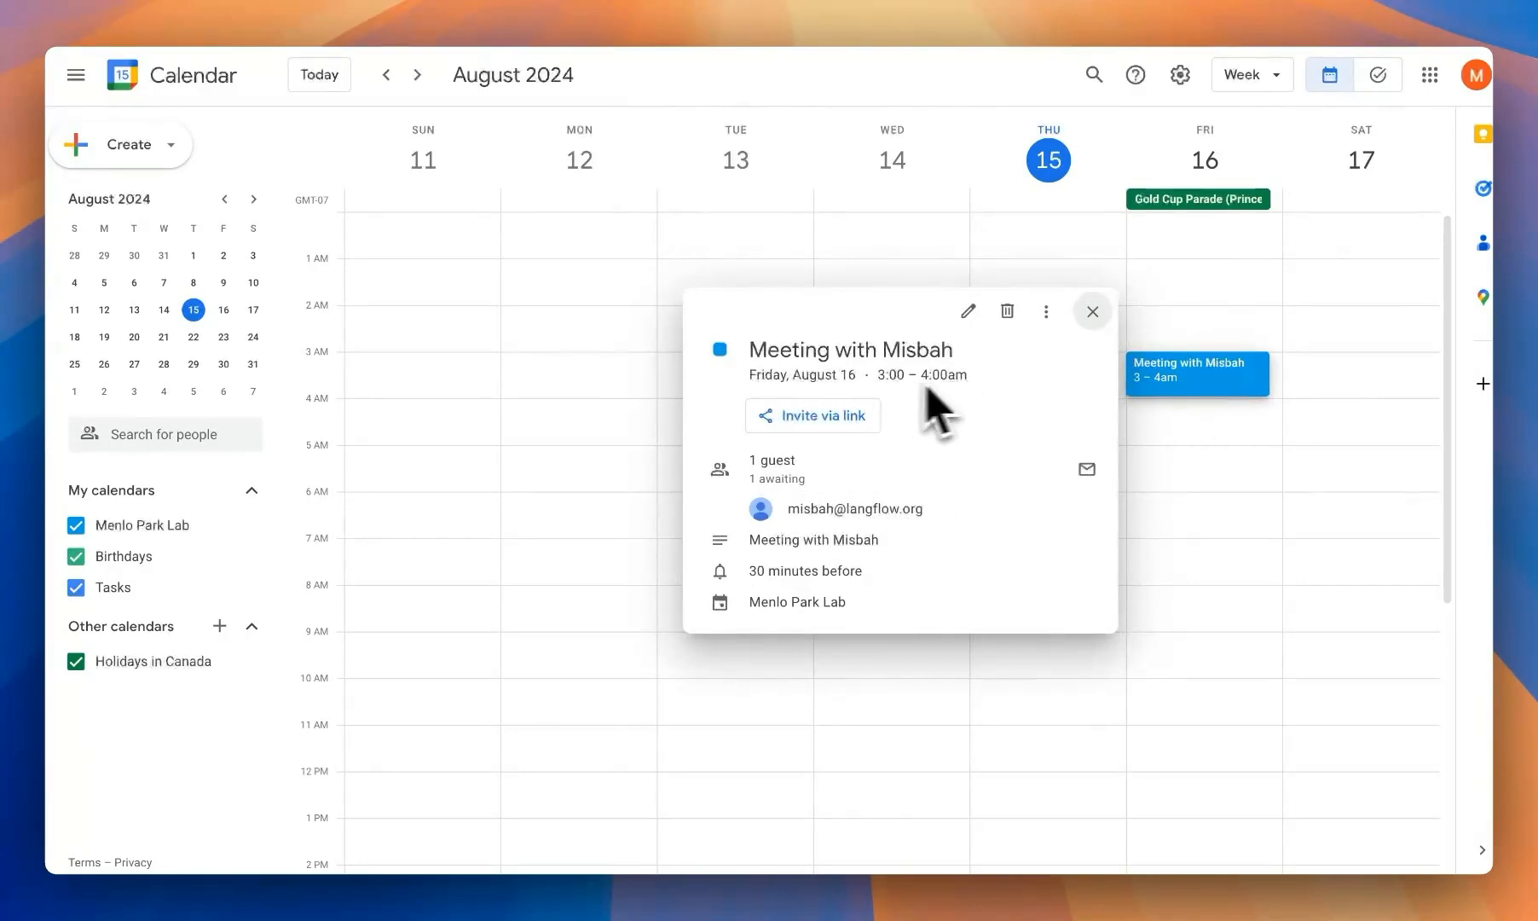
{"action": "mouse_move", "coordinate": [981, 397]}
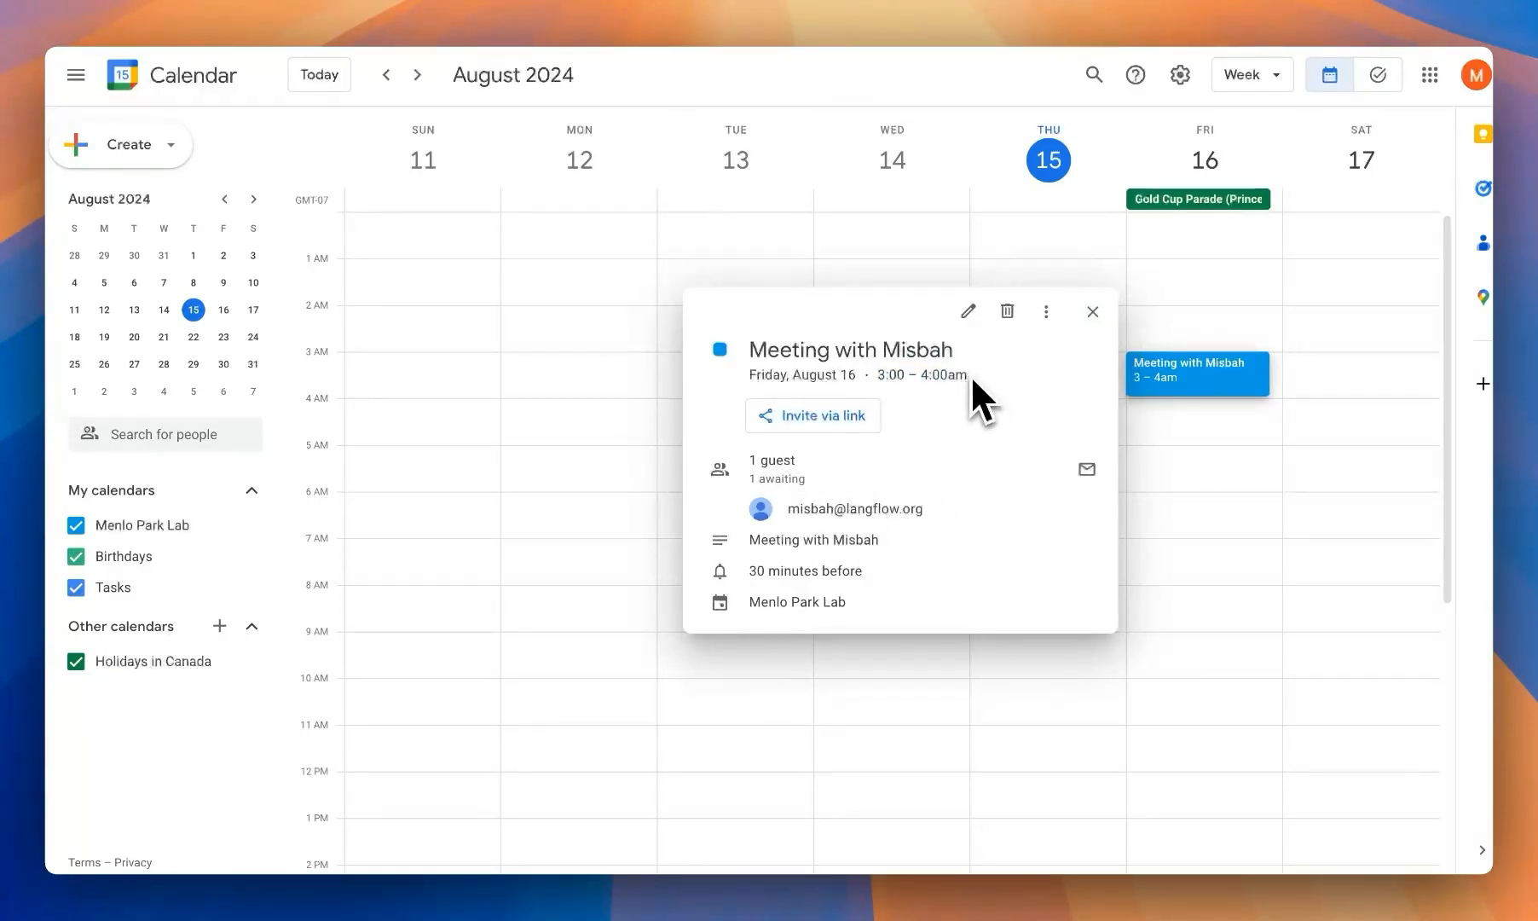